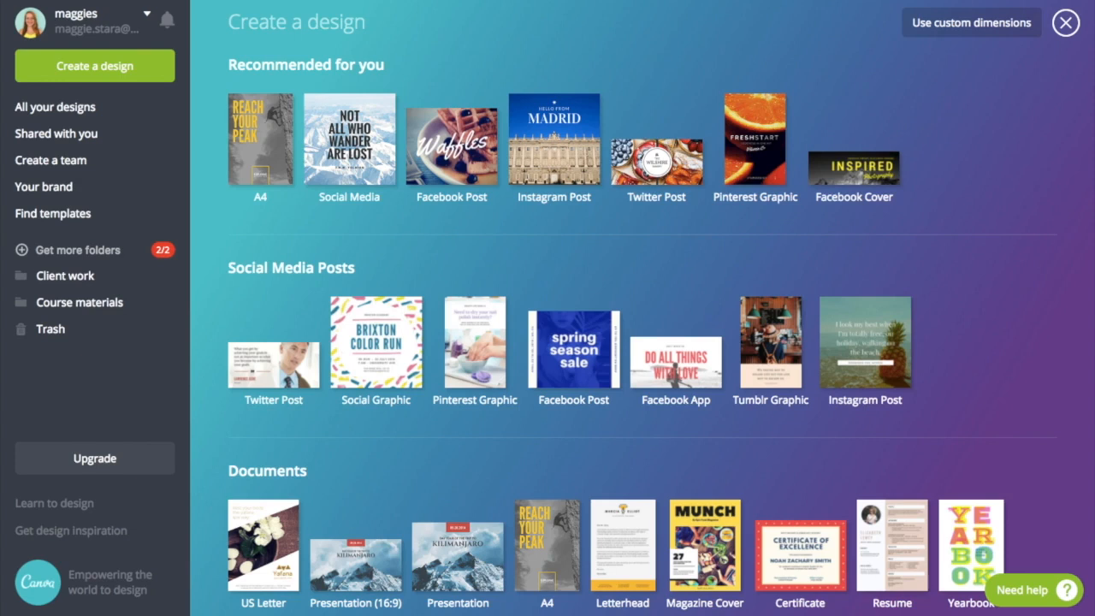
mouse_move(982, 177)
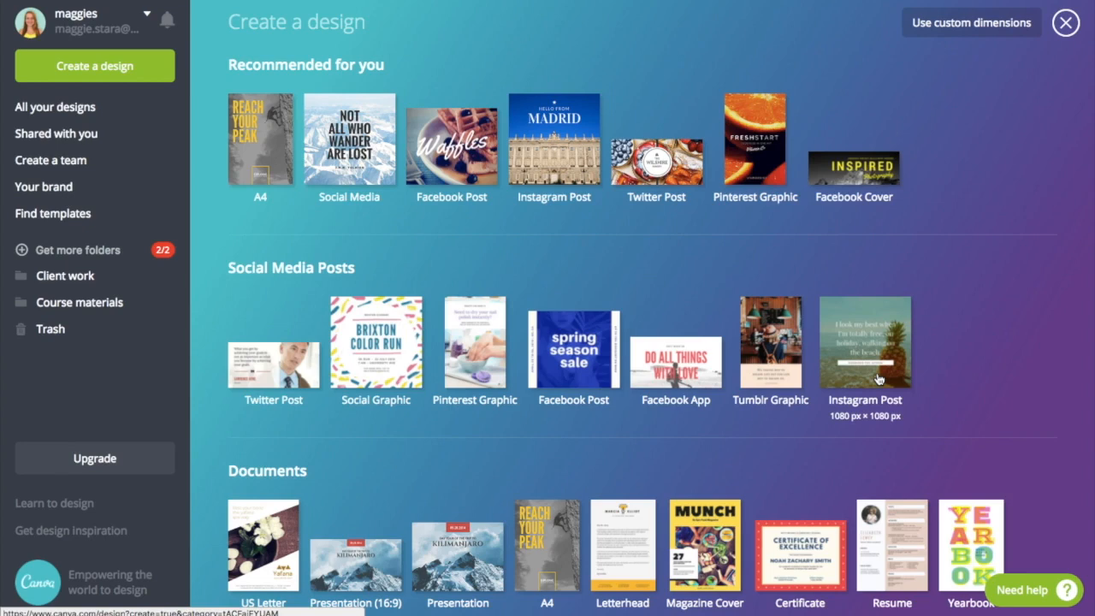
Step: Create a blank 1080 × 1080 px Instagram Post design from the Social Media Posts templates
click(864, 342)
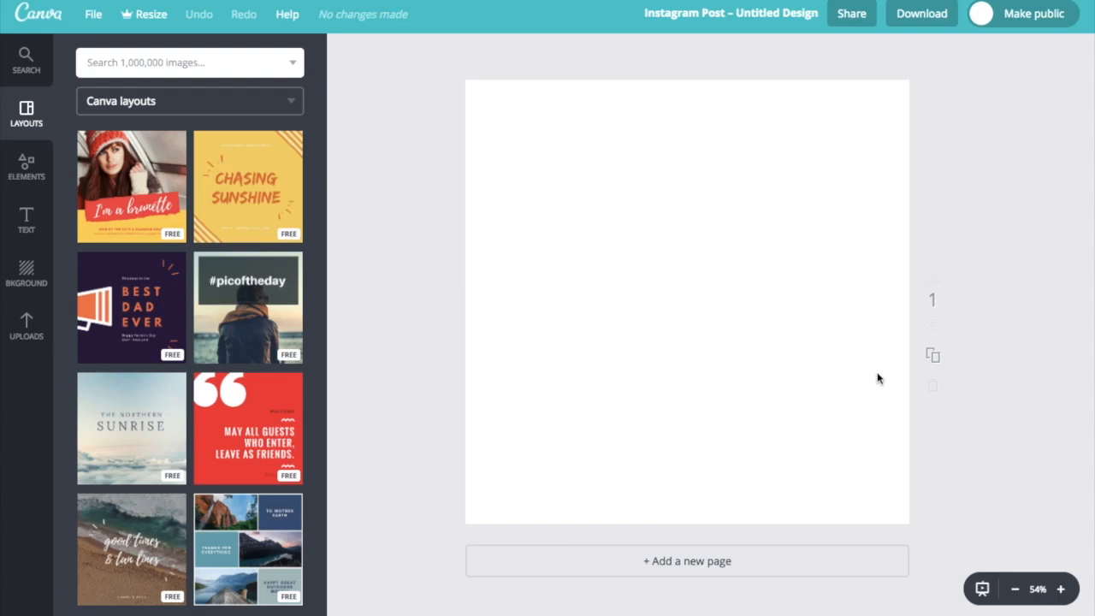
mouse_move(628, 513)
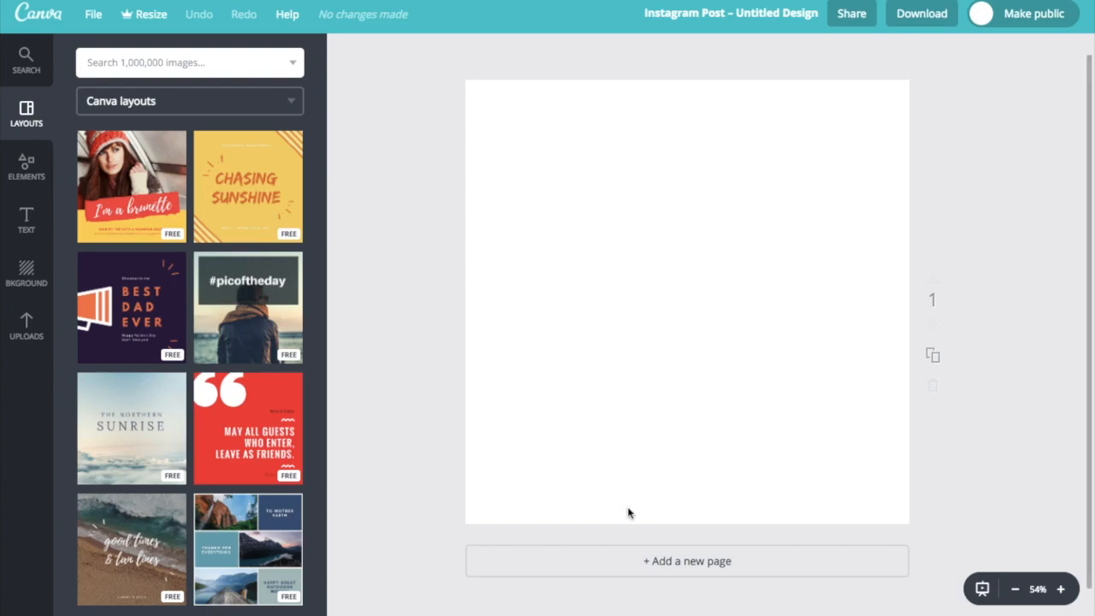
mouse_move(276, 396)
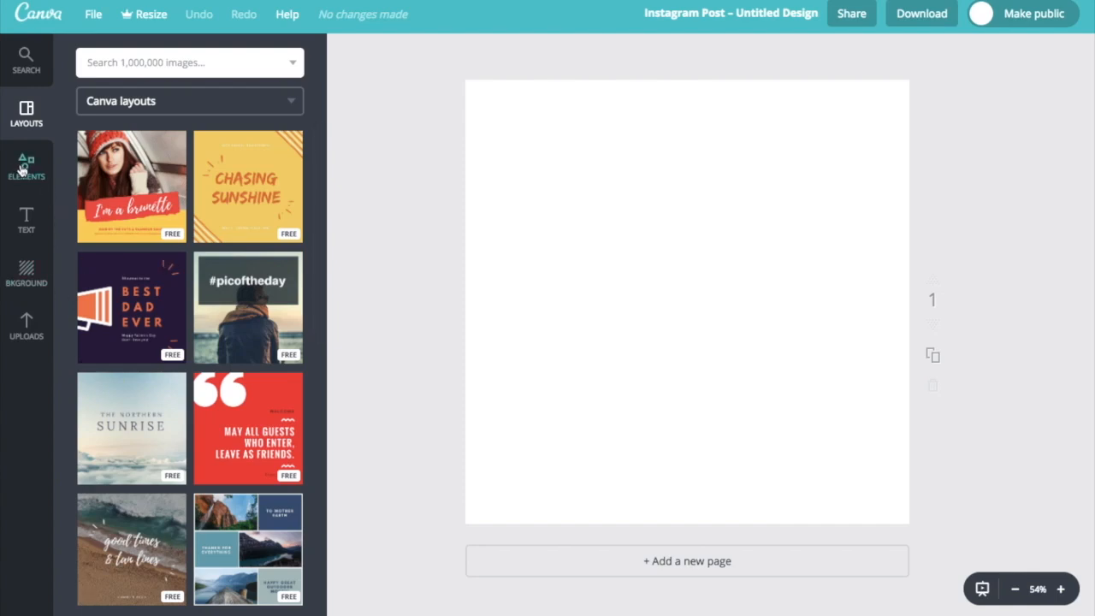
Step: Add the single full-page photo grid from Elements > Grids to the page
click(26, 167)
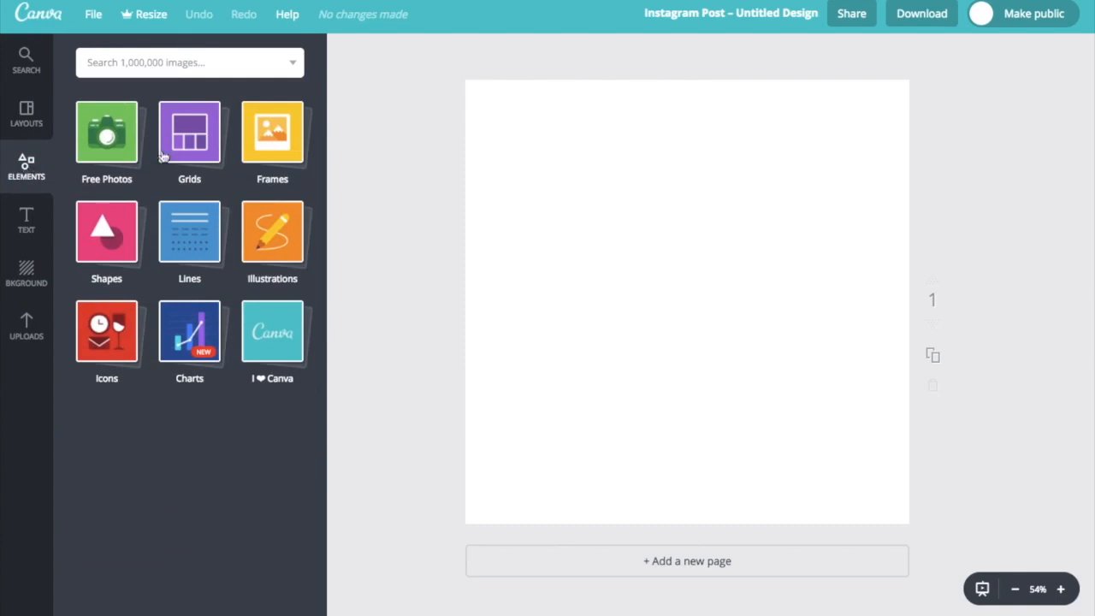
click(189, 132)
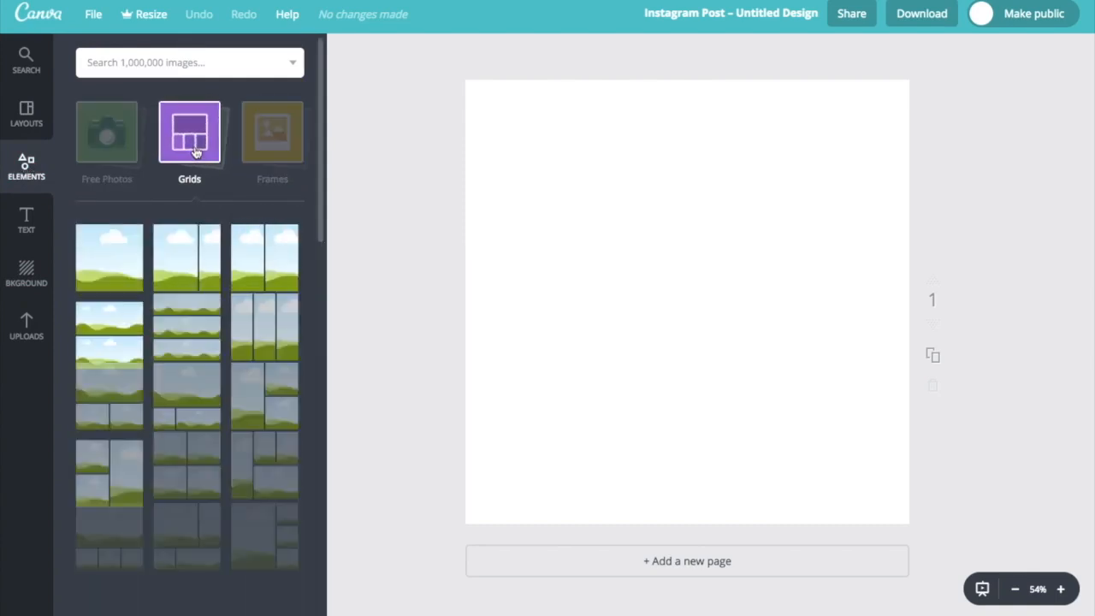
click(108, 257)
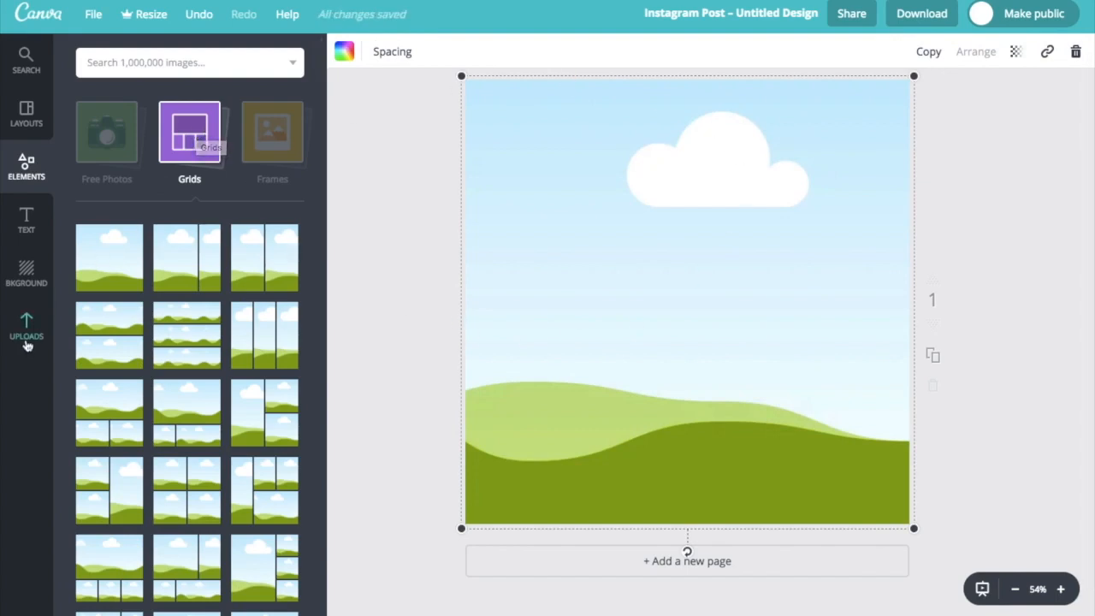
Step: Bring up Uploads to drop the smiling woman's portrait into the grid
click(26, 330)
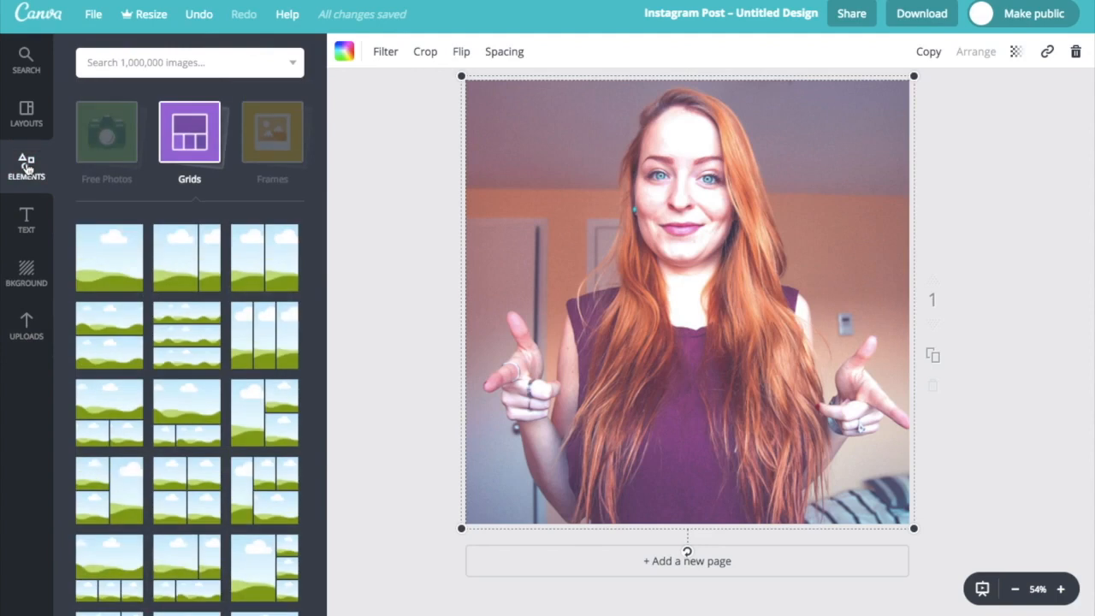
Step: Add a right triangle from Shapes, rotated downward and widened across the photo's lower half
click(26, 167)
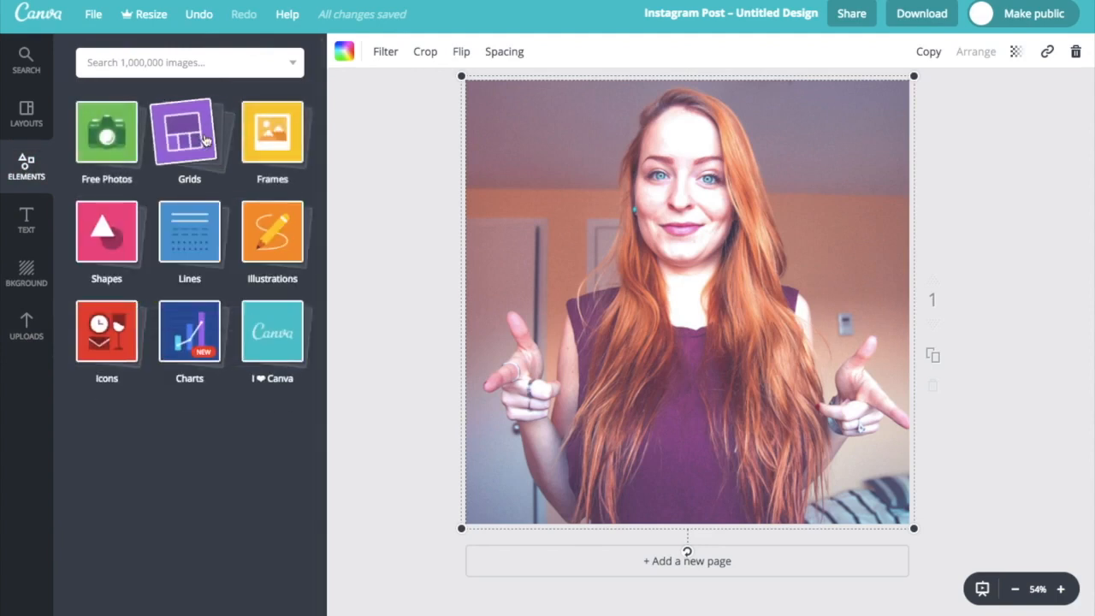
click(106, 231)
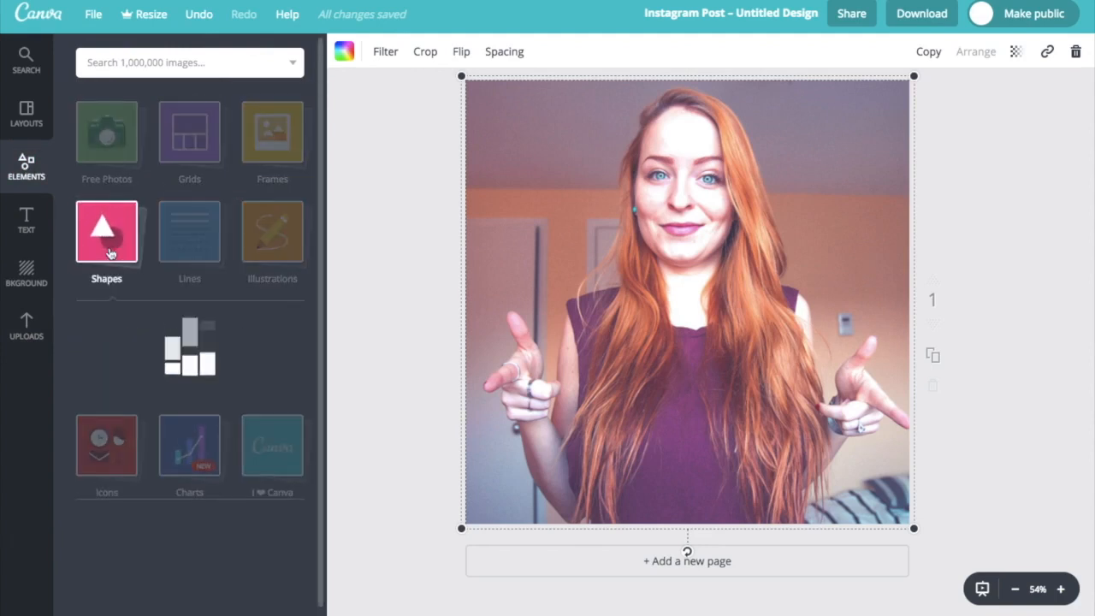
click(106, 231)
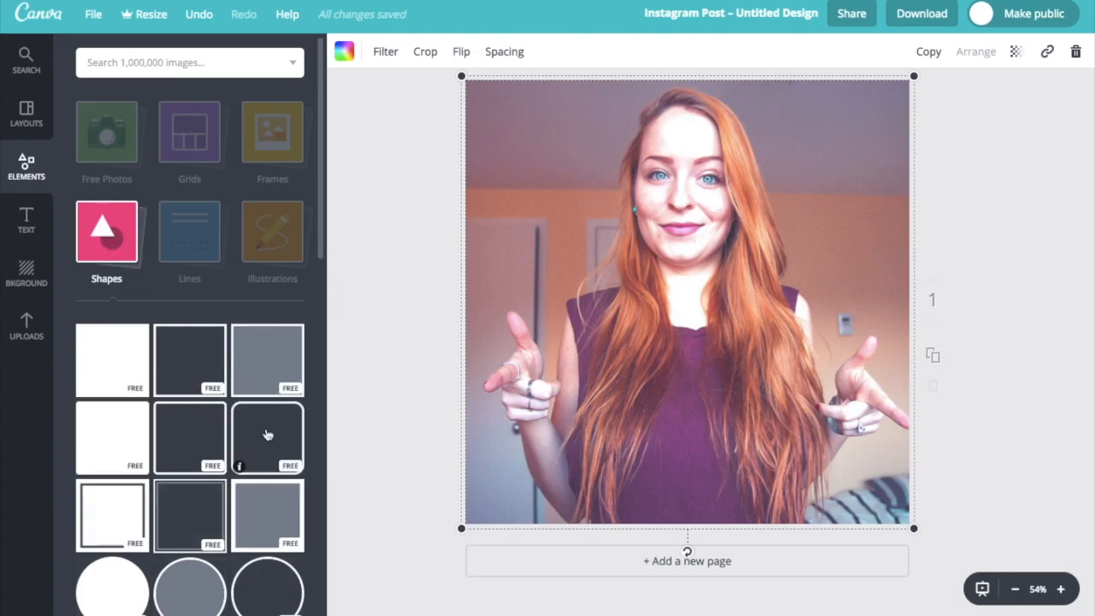
click(106, 248)
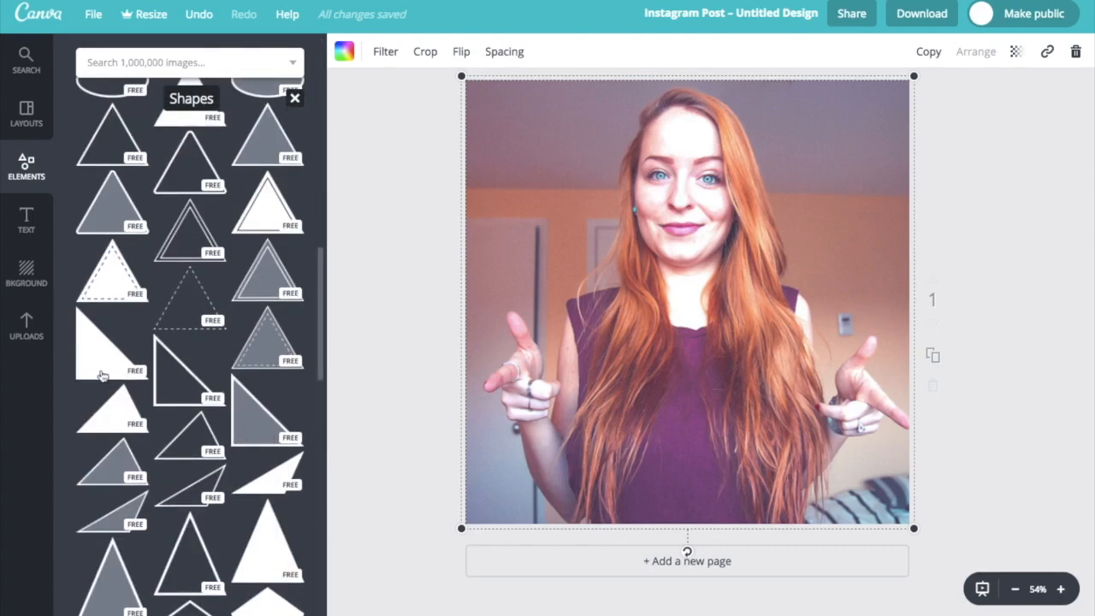
click(111, 342)
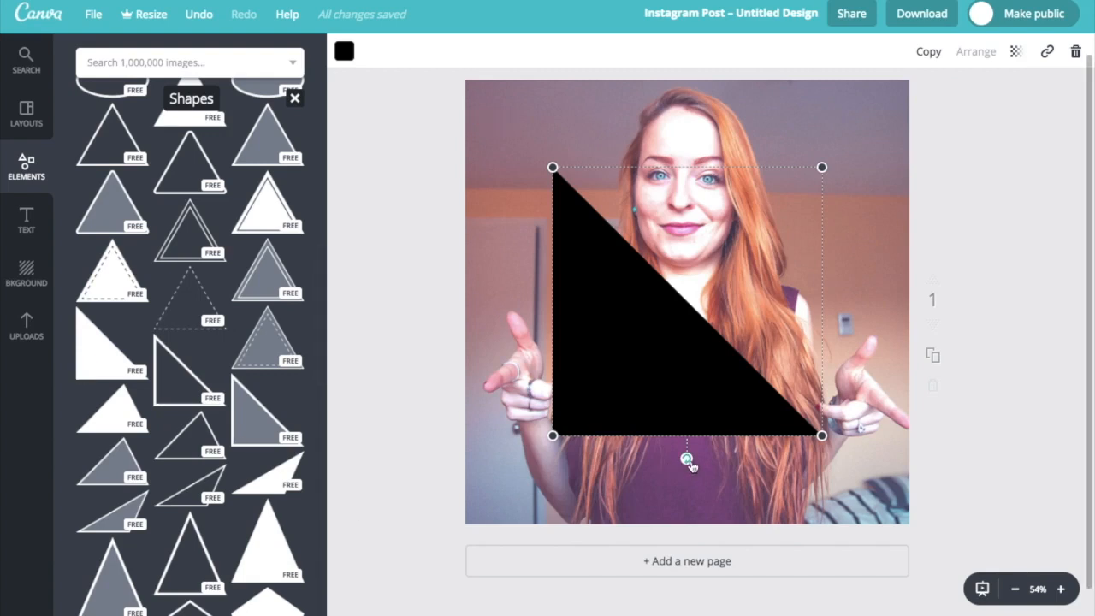
drag(686, 462, 791, 411)
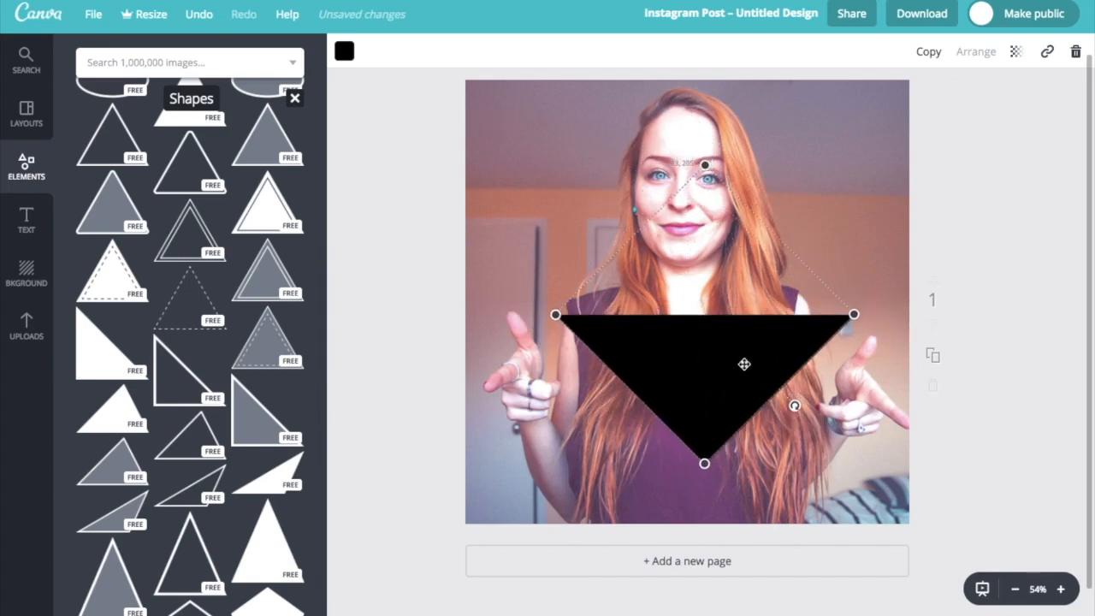
drag(744, 363, 729, 396)
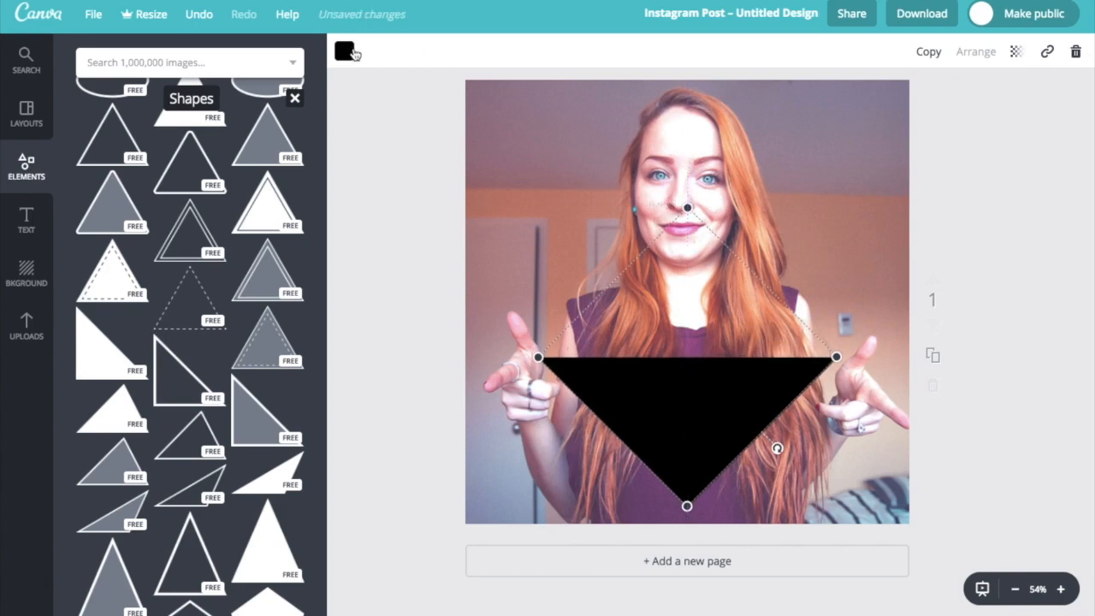
Step: Make the downward triangle white and lower its transparency so it's see-through
click(344, 52)
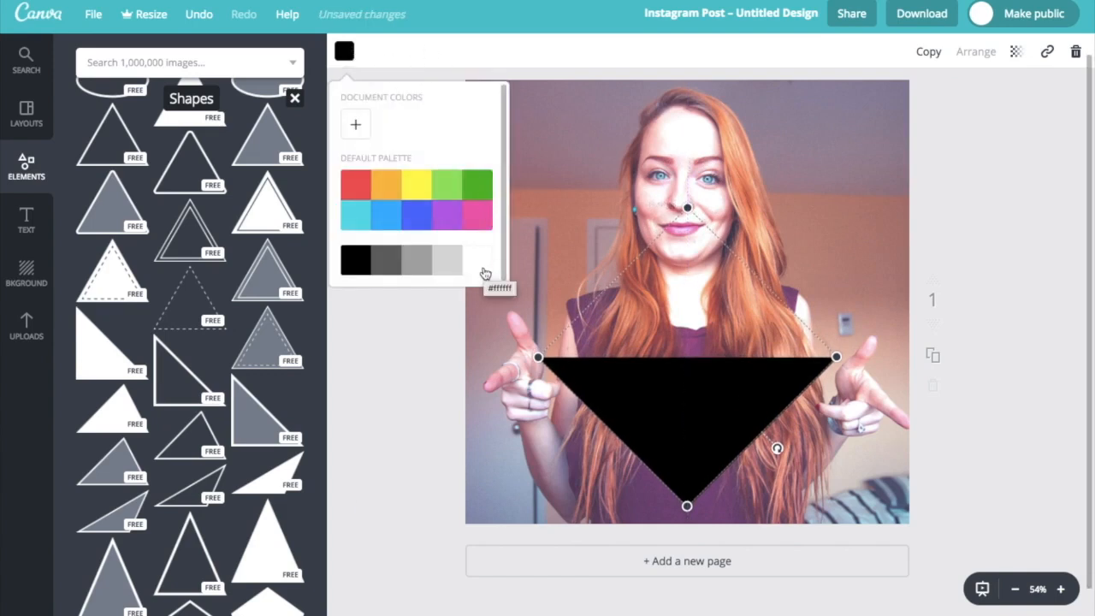
click(478, 259)
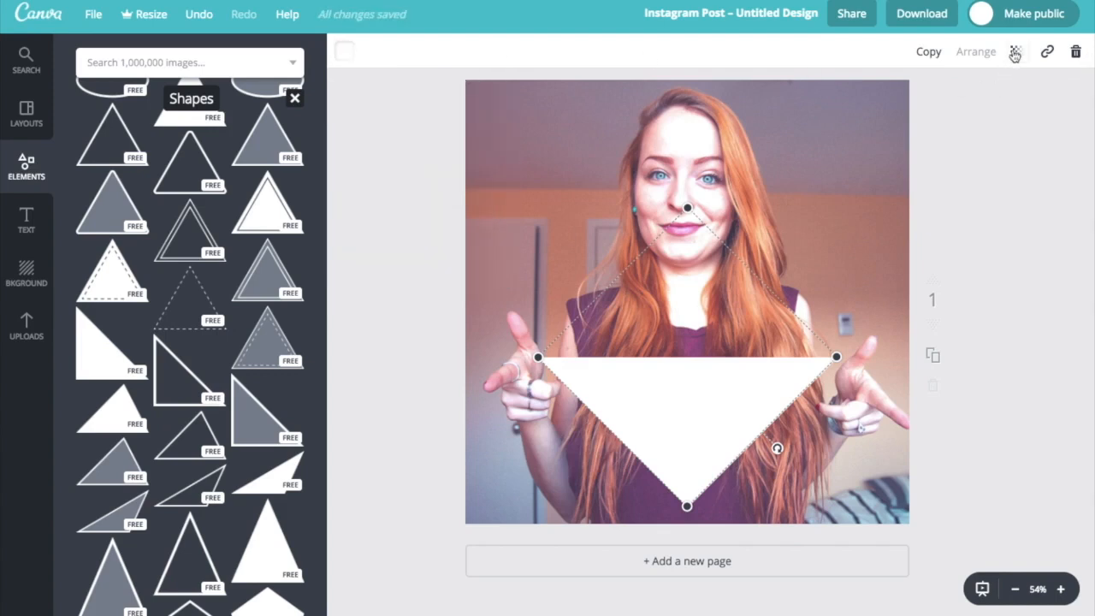
click(1016, 52)
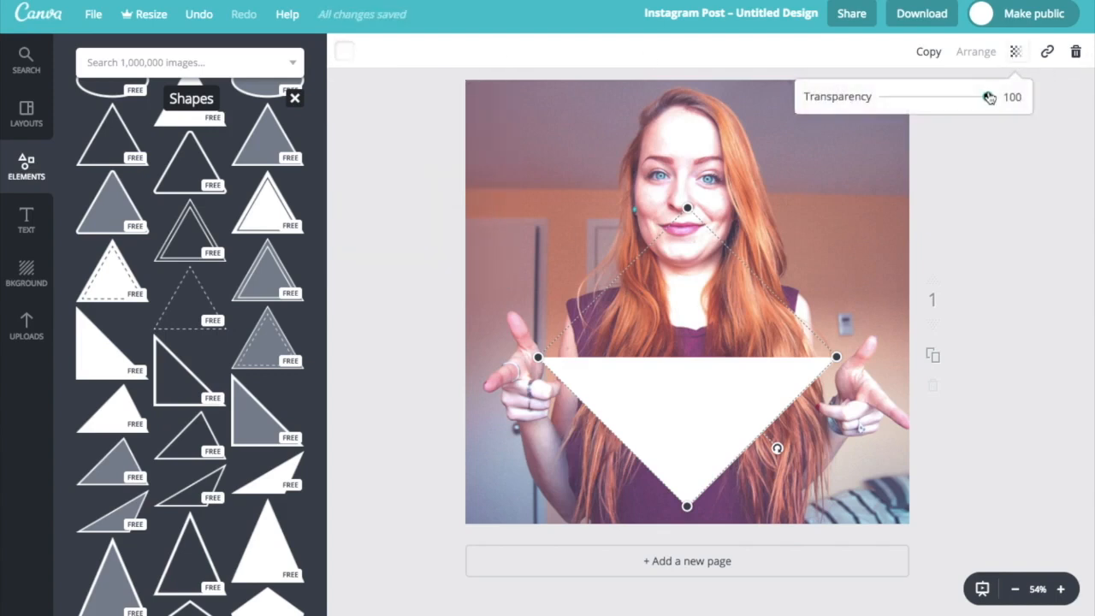
drag(991, 96, 966, 99)
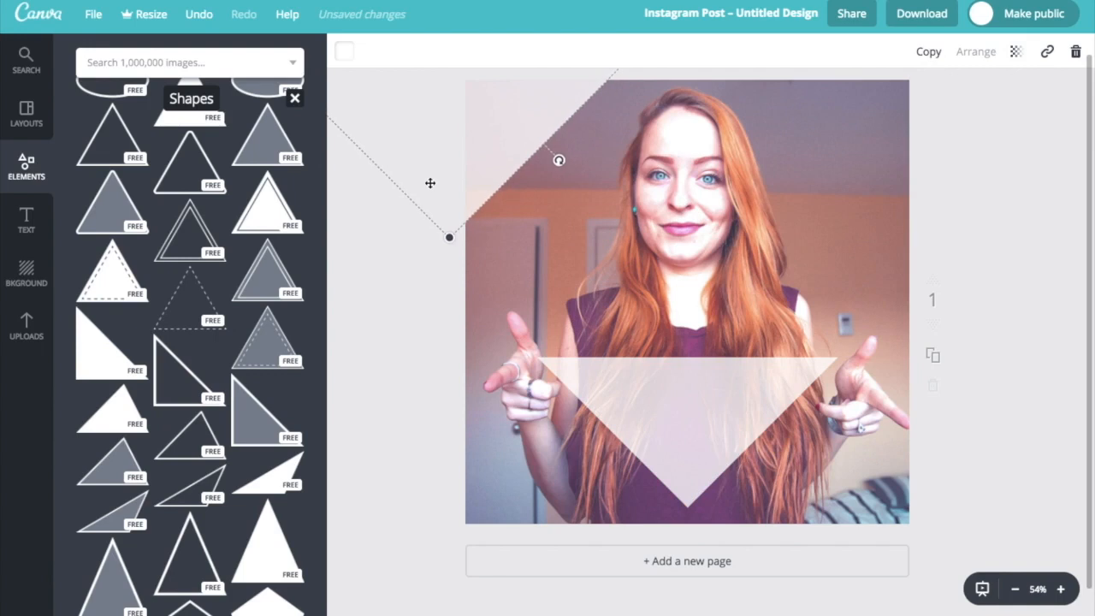
Step: Make the corner triangle fainter and fit it snugly into the photo's corner
click(1016, 51)
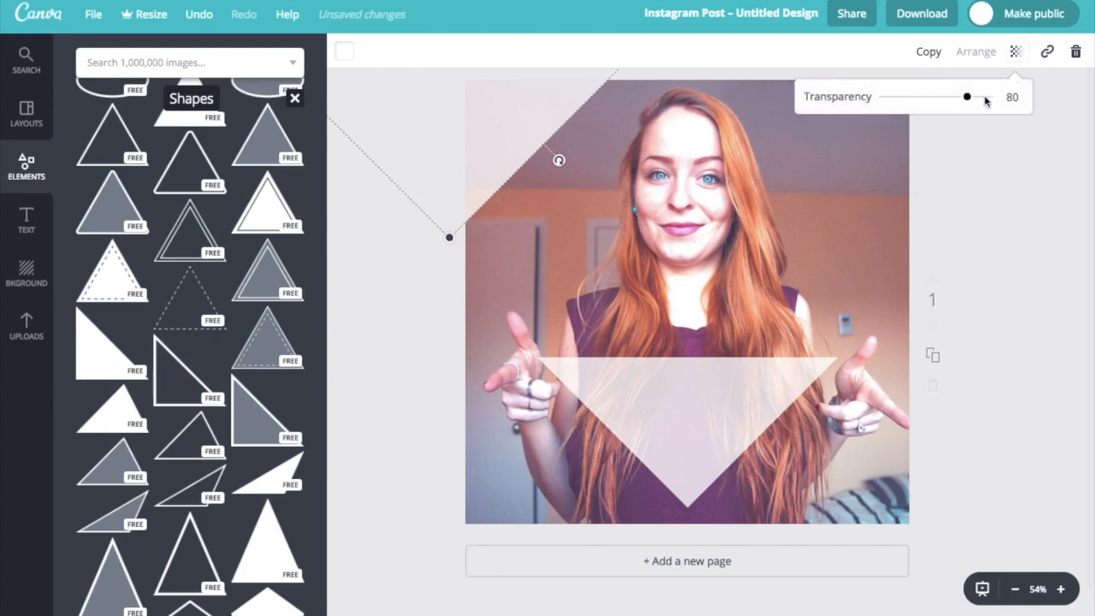
drag(966, 96, 953, 96)
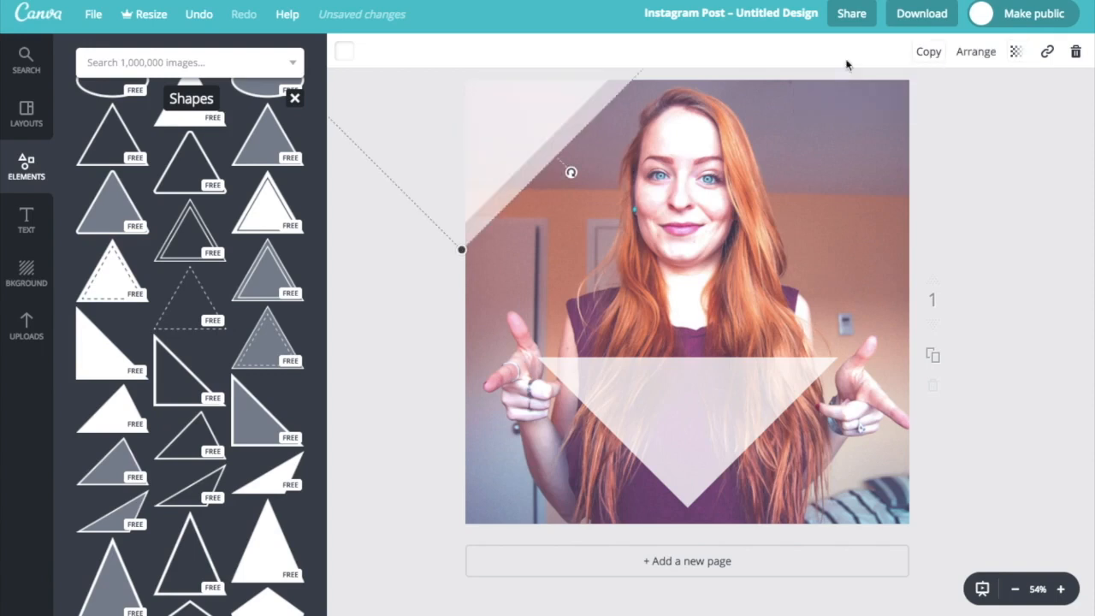
drag(462, 250, 854, 195)
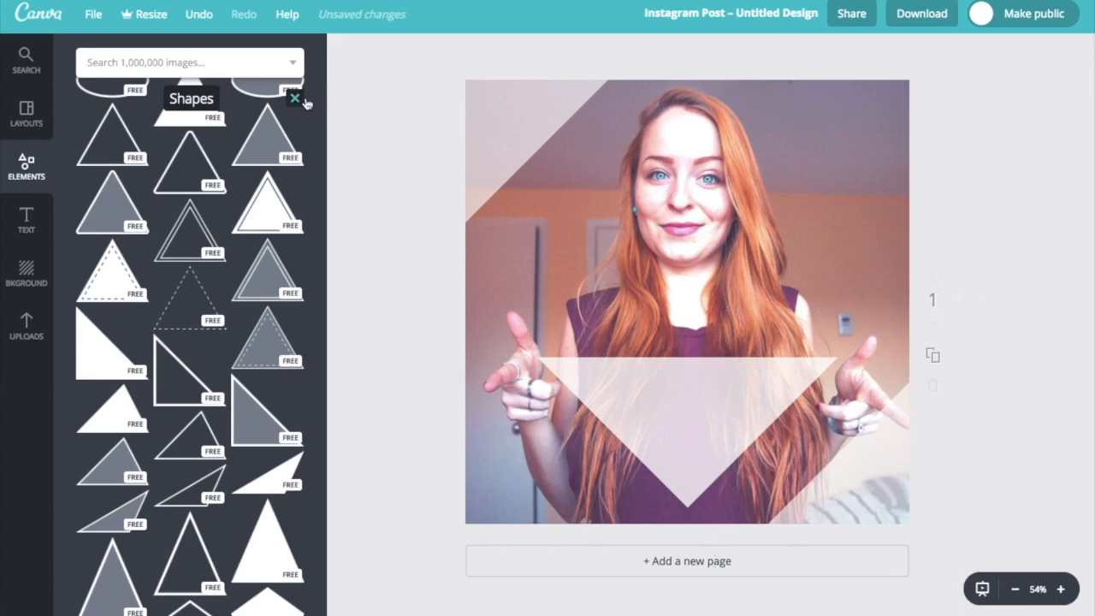
click(294, 98)
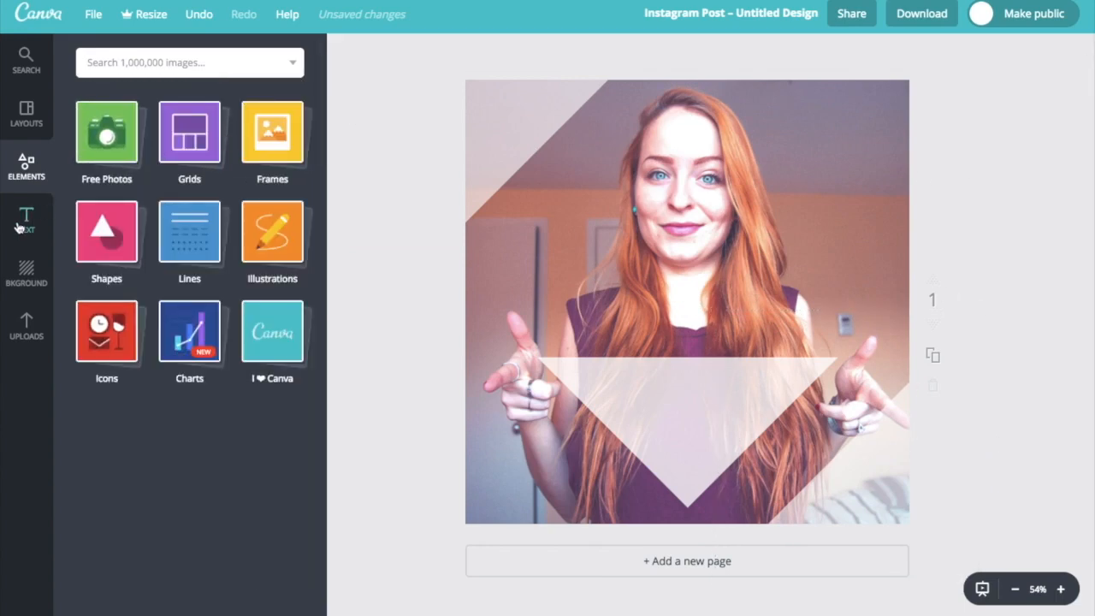
Step: Add a default heading and drag it down onto the white triangle
click(26, 220)
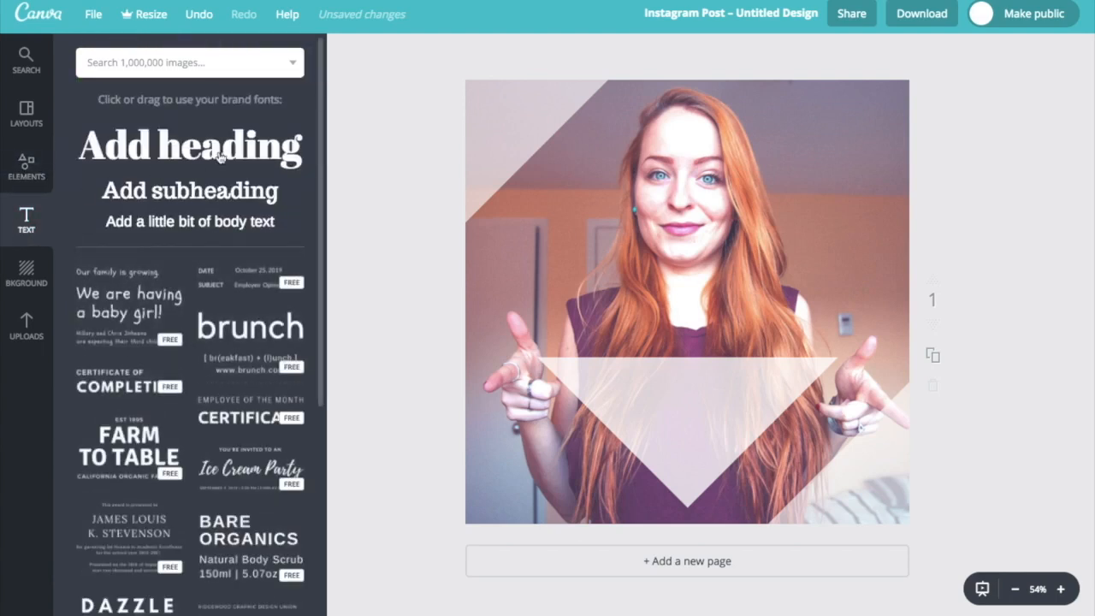
mouse_move(168, 321)
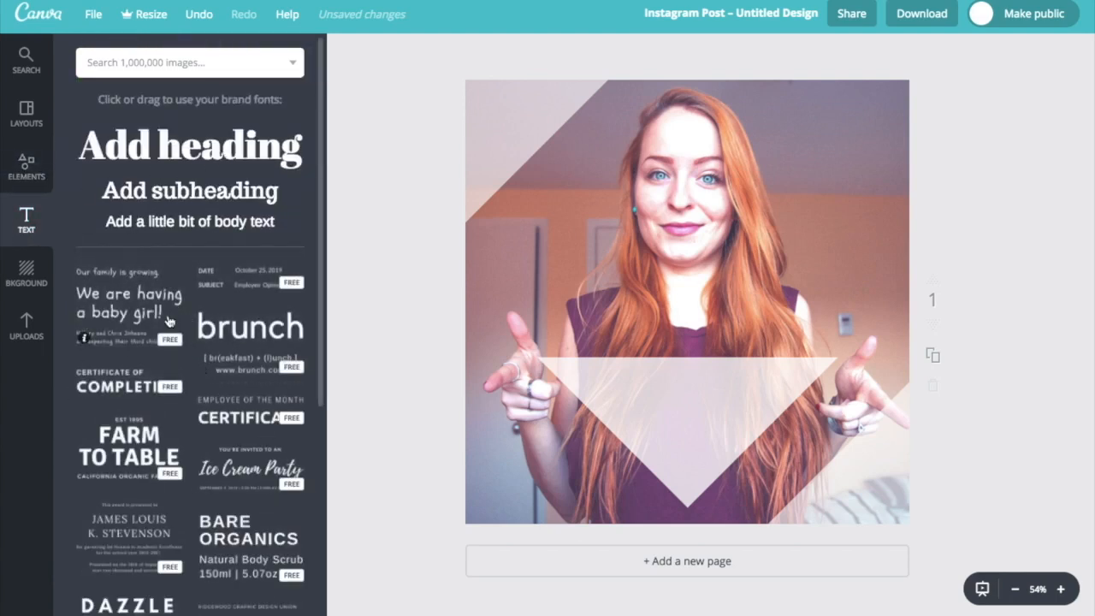
click(189, 145)
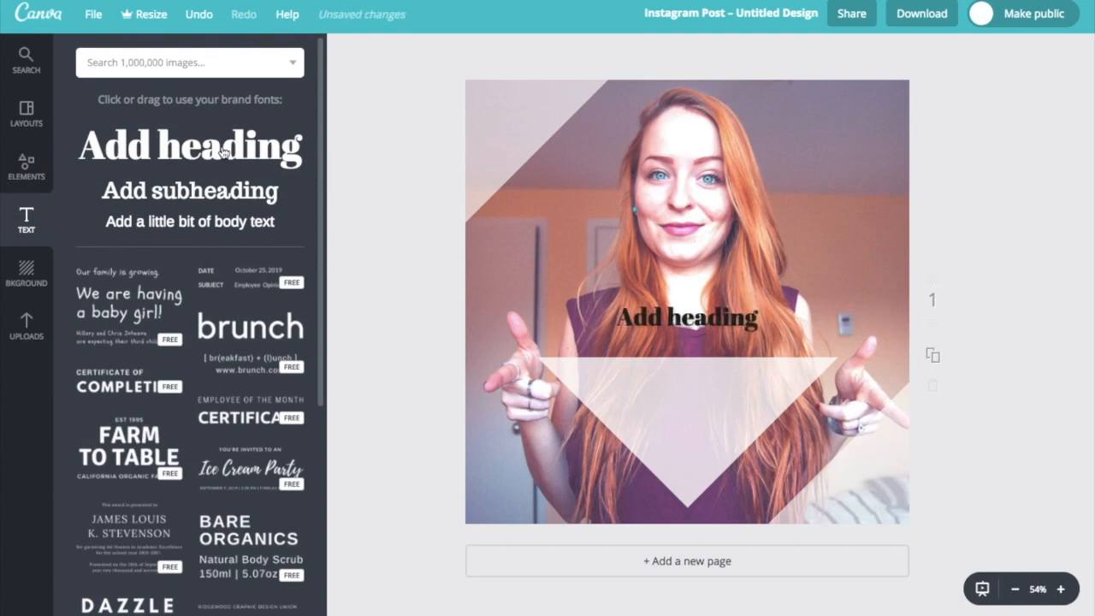
click(684, 318)
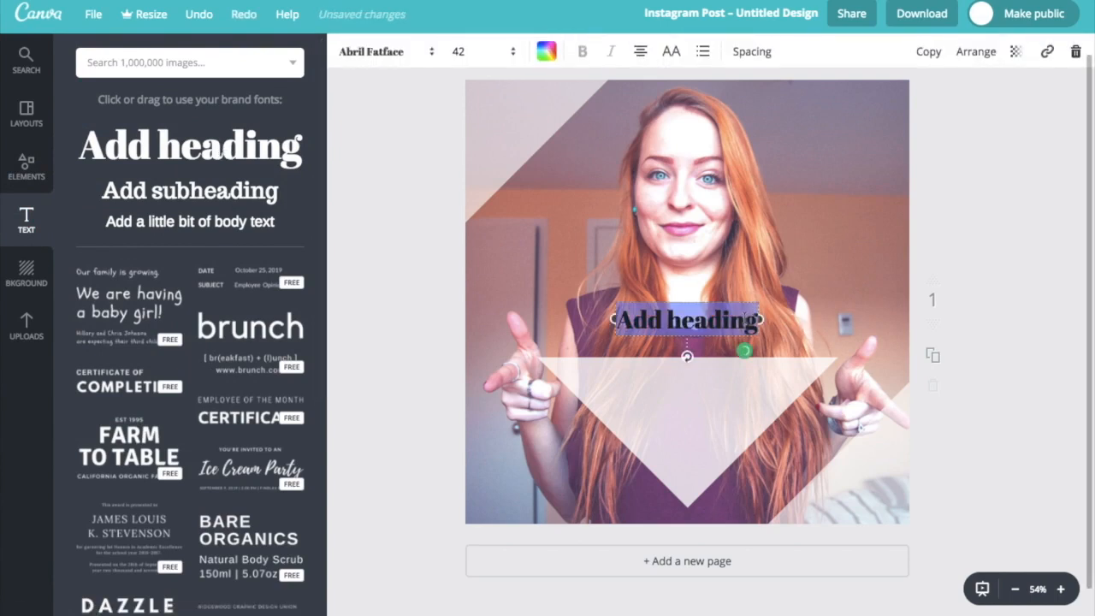
drag(686, 320, 686, 366)
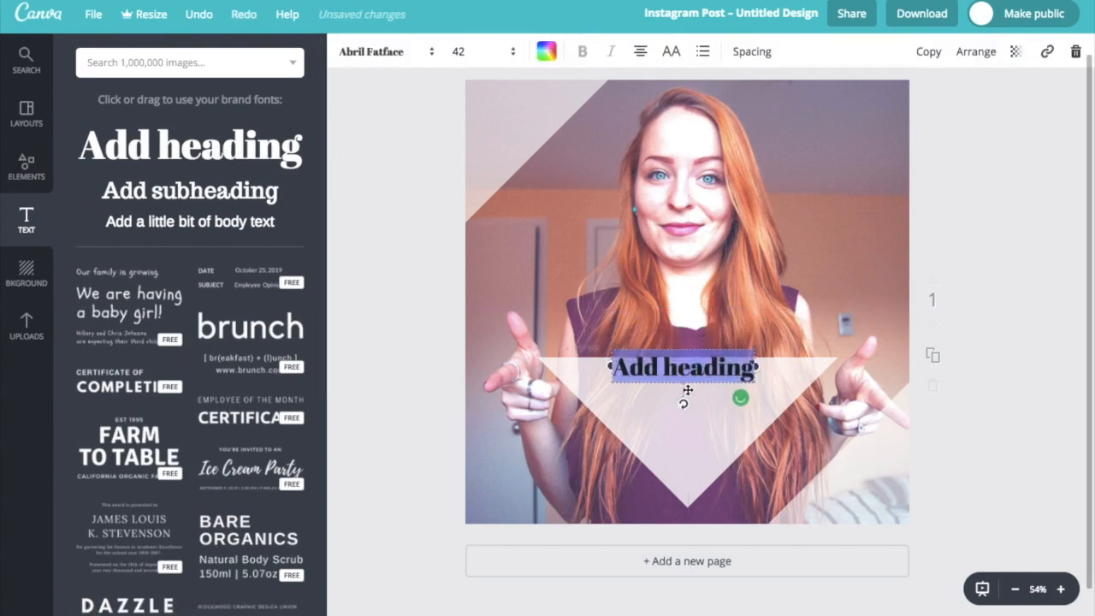
drag(684, 366, 684, 390)
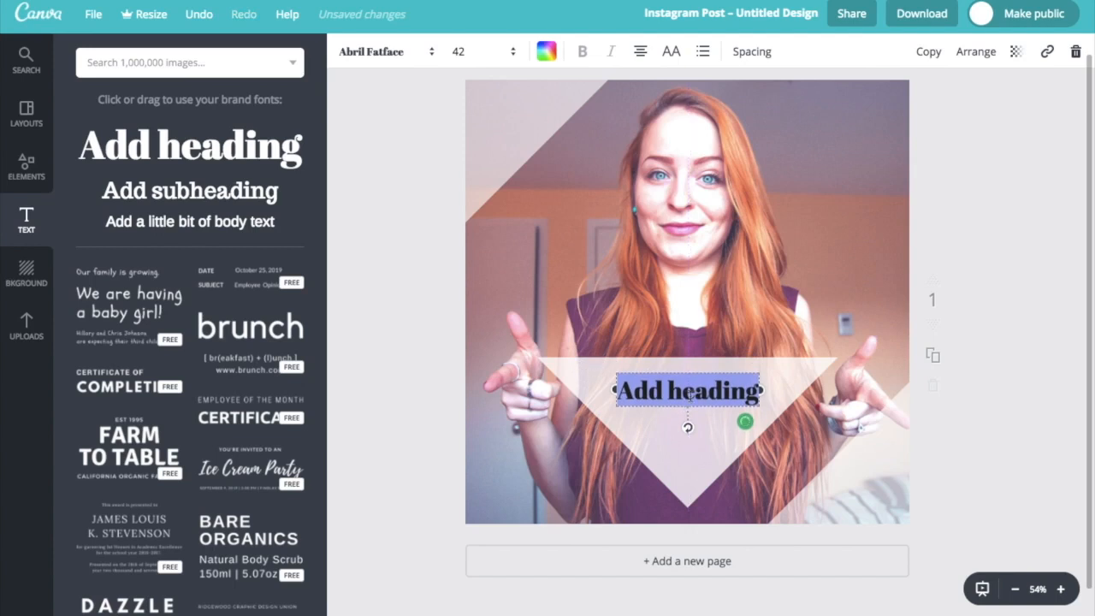
Step: Switch the heading to Landrina Shadow, type YOU, and enlarge the font size
click(385, 51)
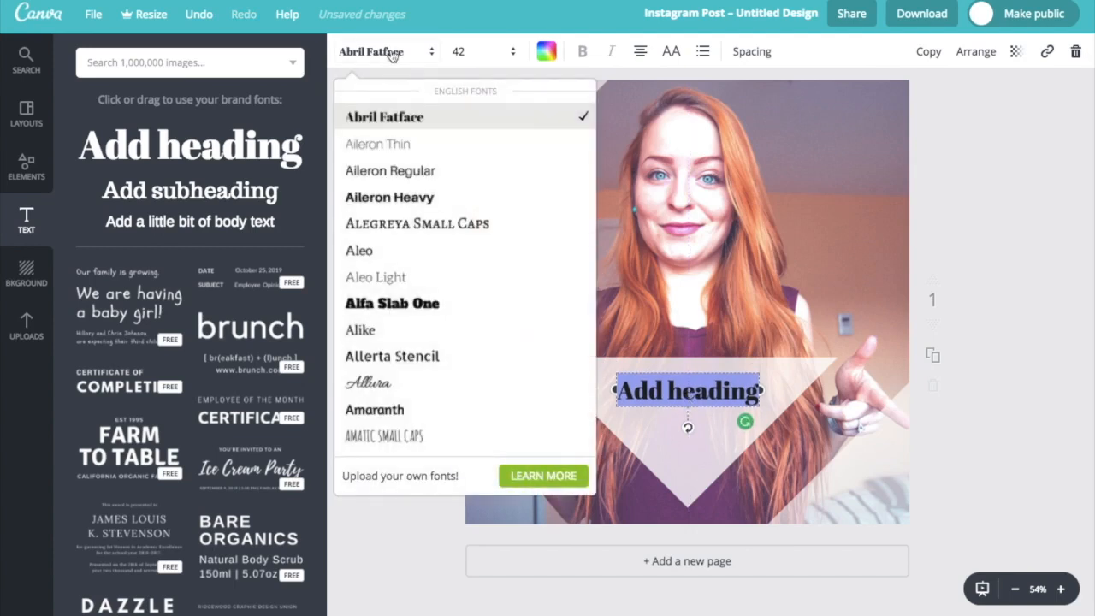
scroll(down, 3)
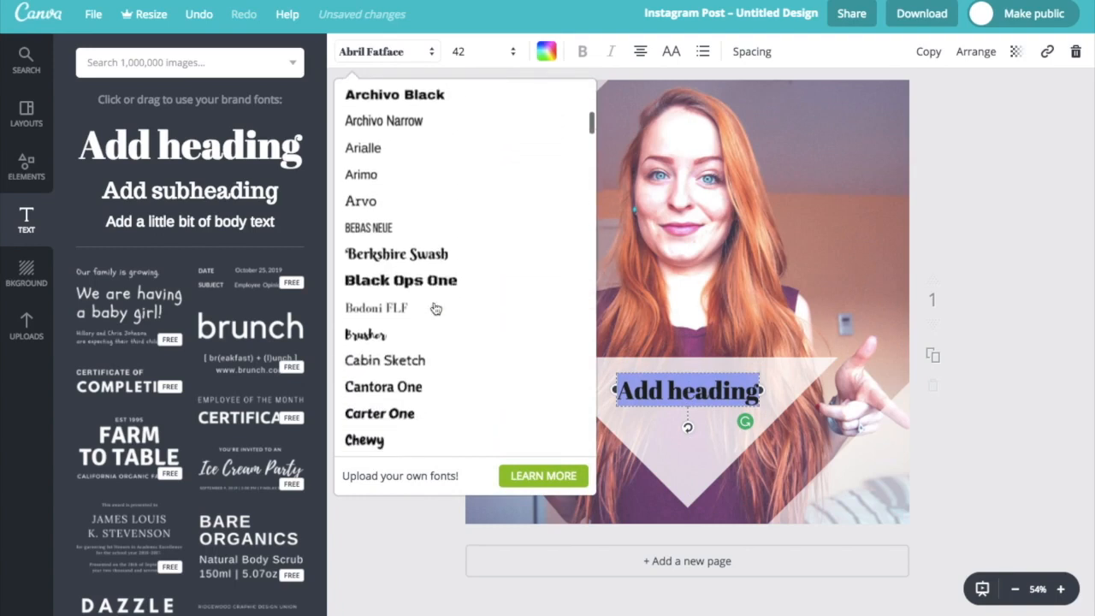
scroll(down, 3)
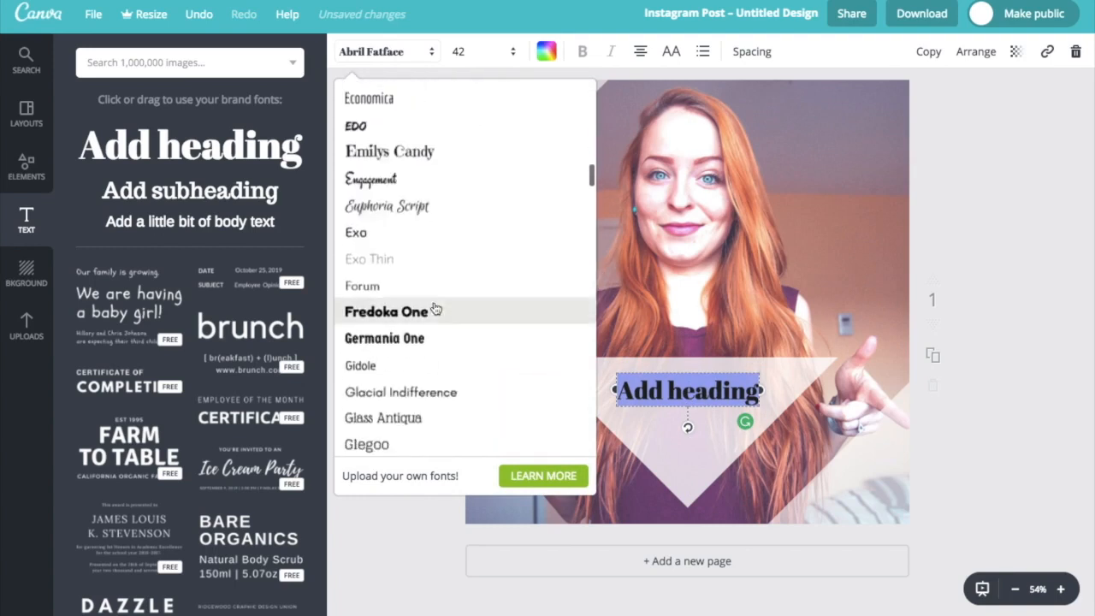
scroll(down, 3)
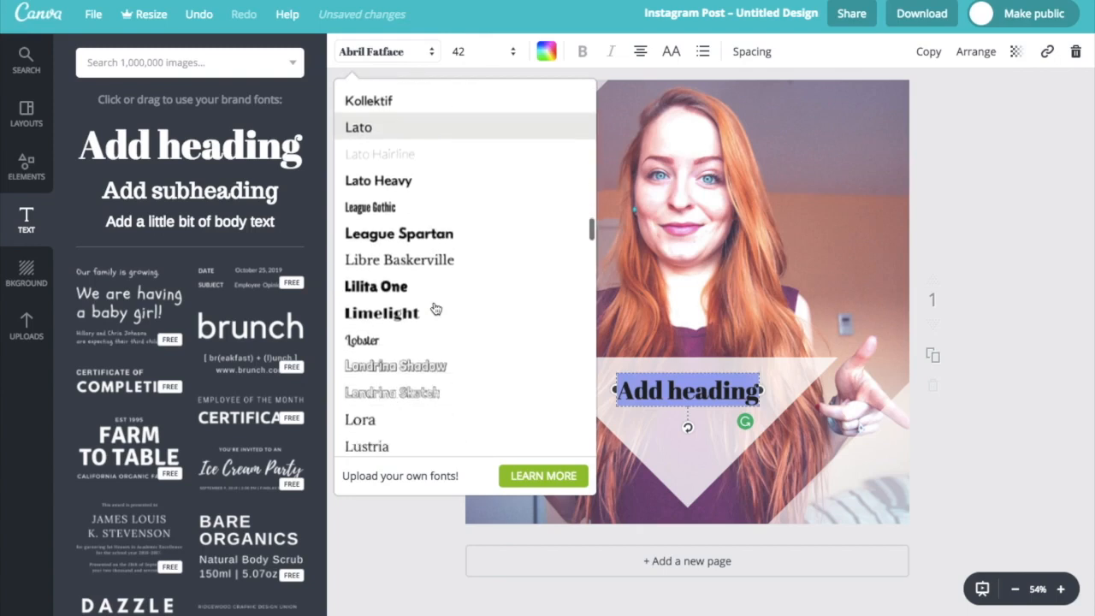
click(395, 366)
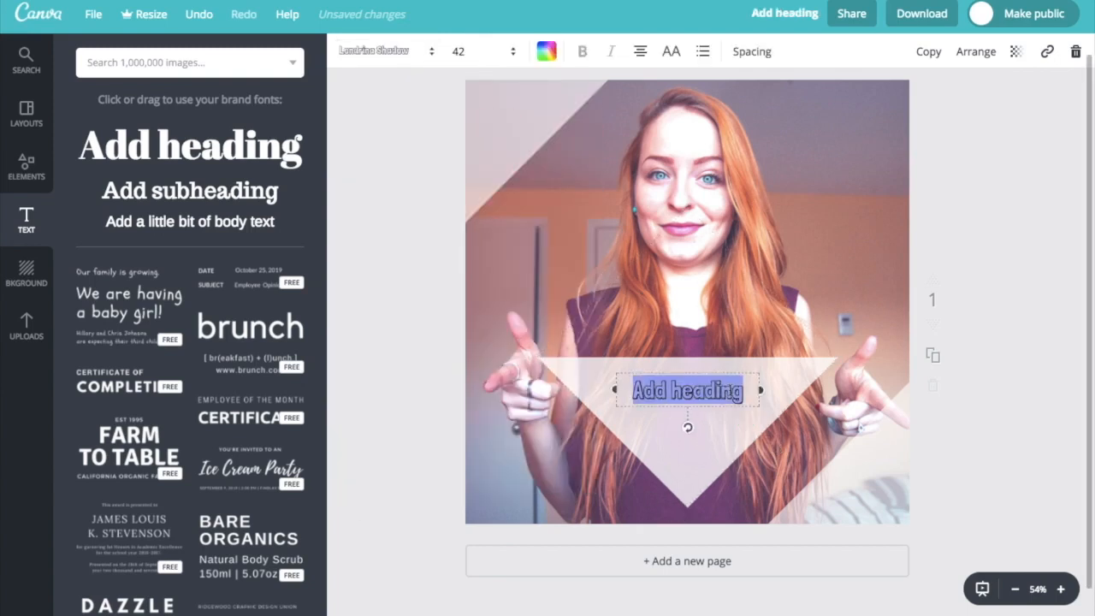
text(YOU)
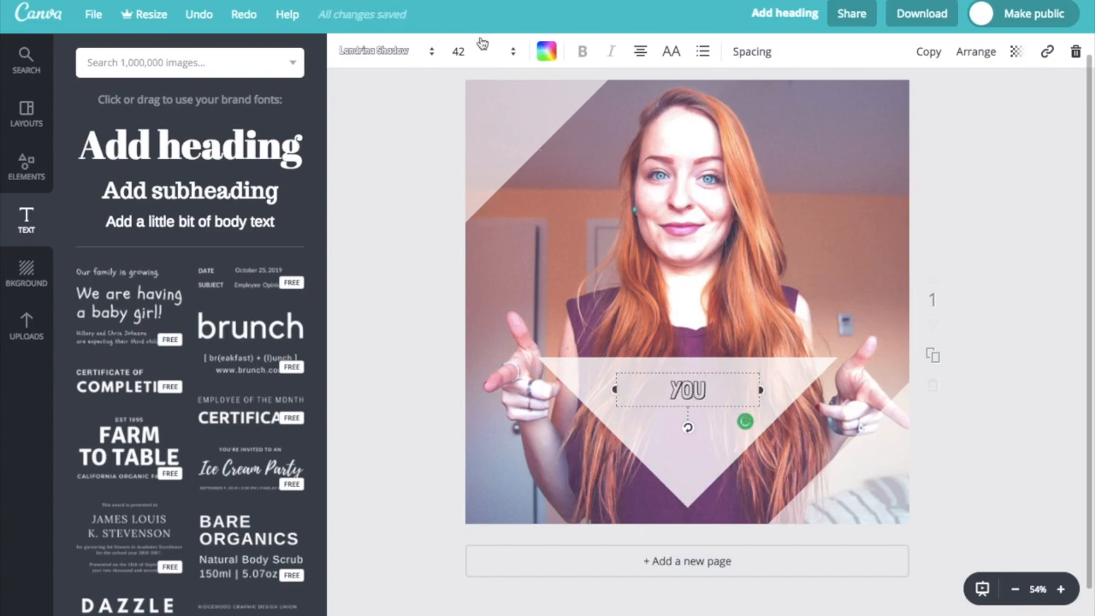
click(458, 50)
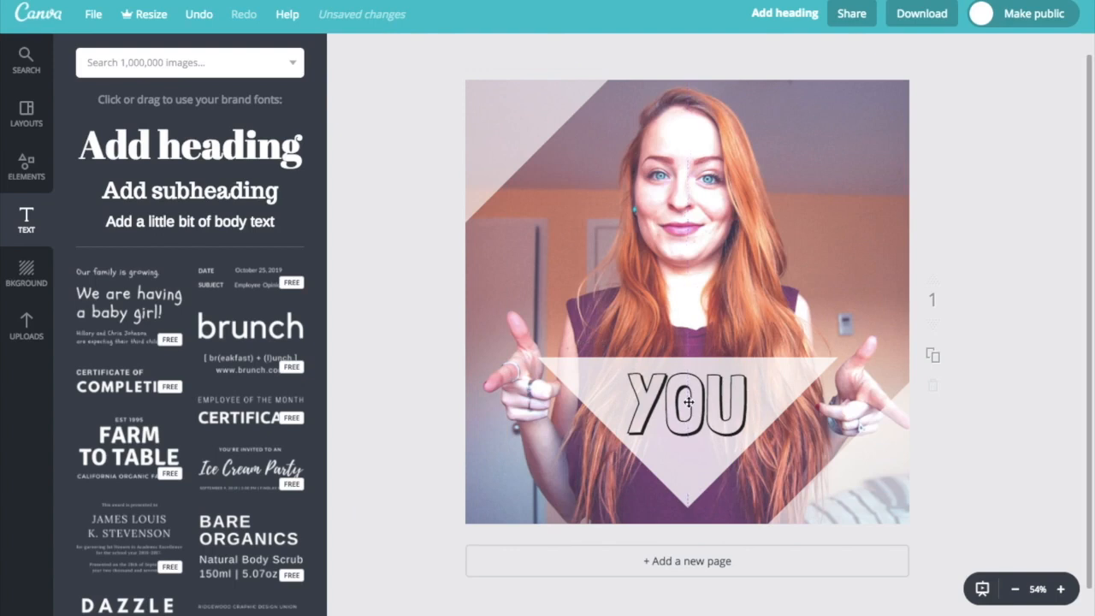
mouse_move(1034, 218)
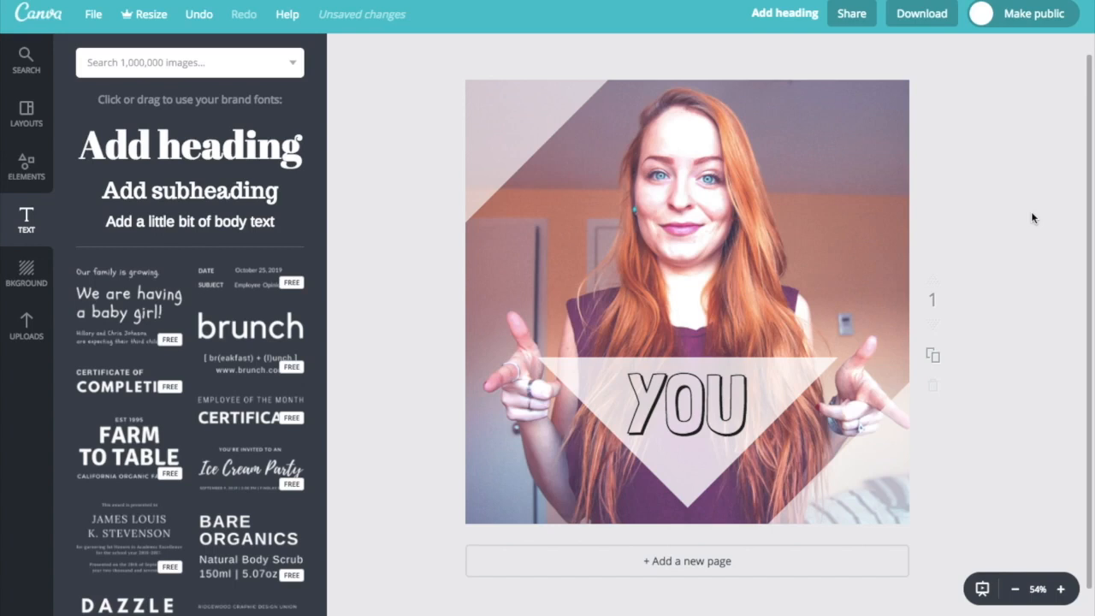
mouse_move(969, 355)
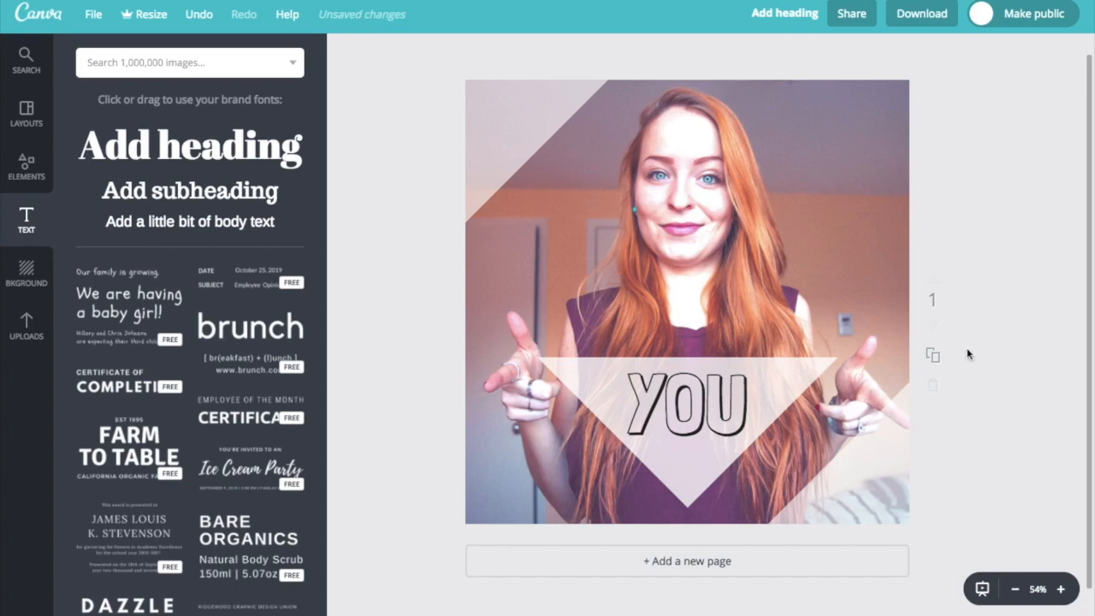
mouse_move(932, 357)
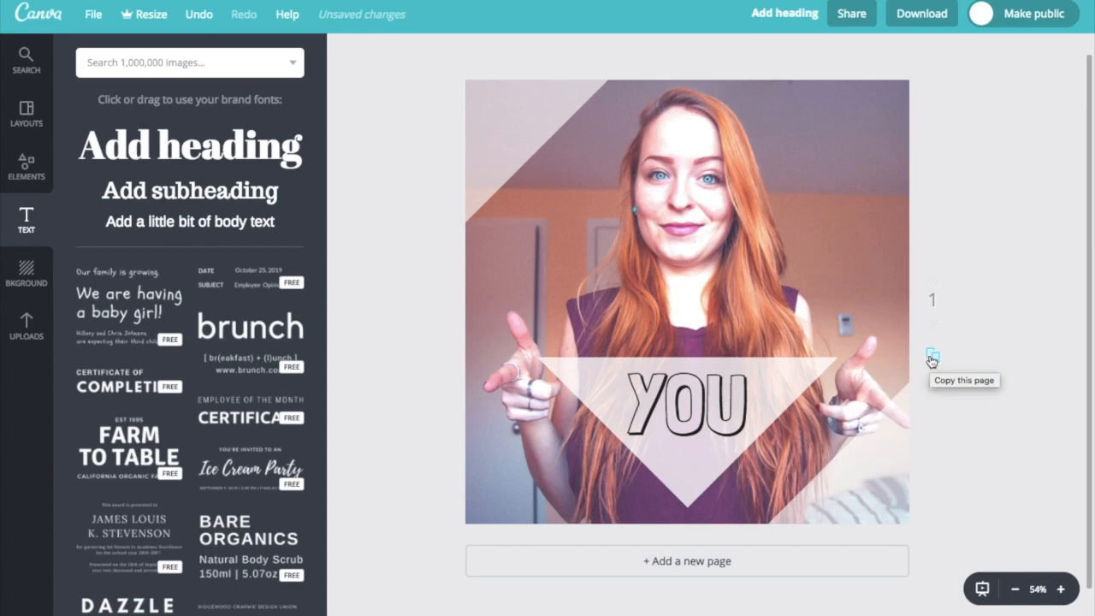
Step: Duplicate the first page, swap in another uploaded photo, and change the word to ME
click(931, 356)
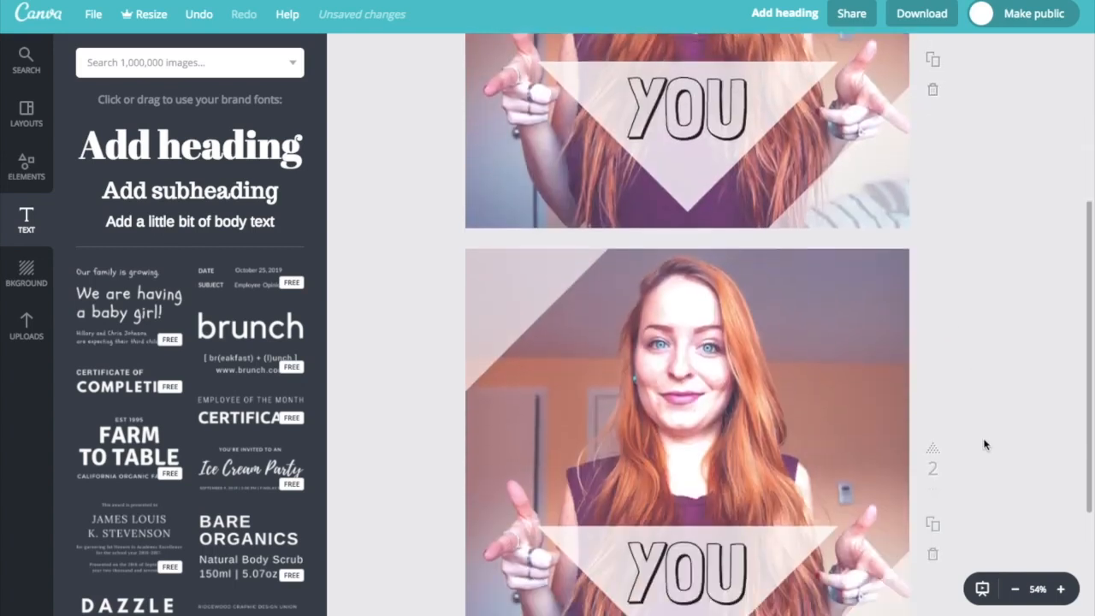
click(26, 325)
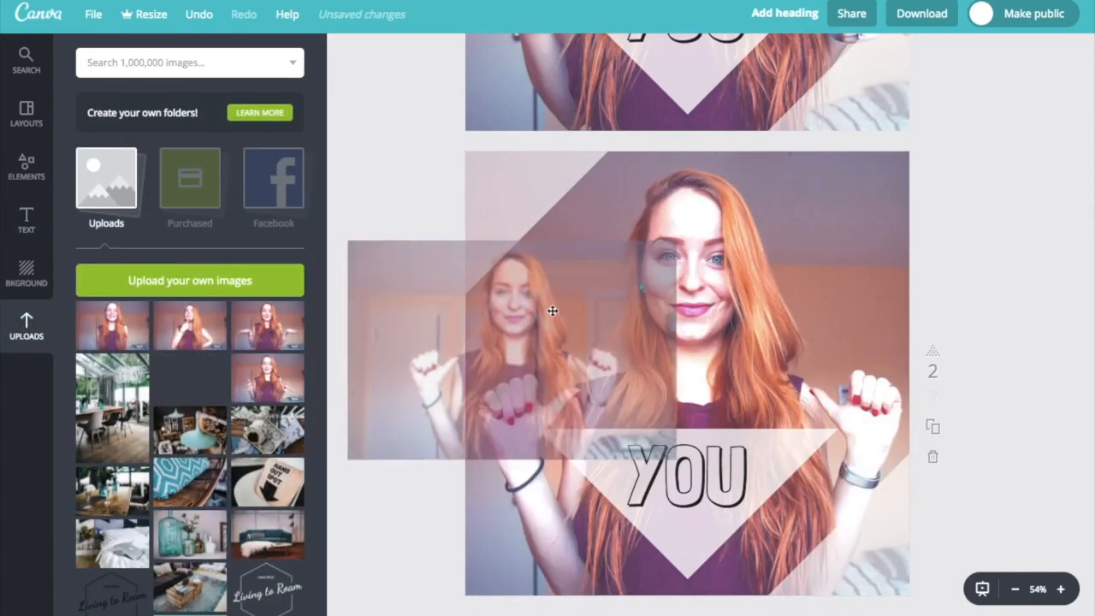
click(684, 475)
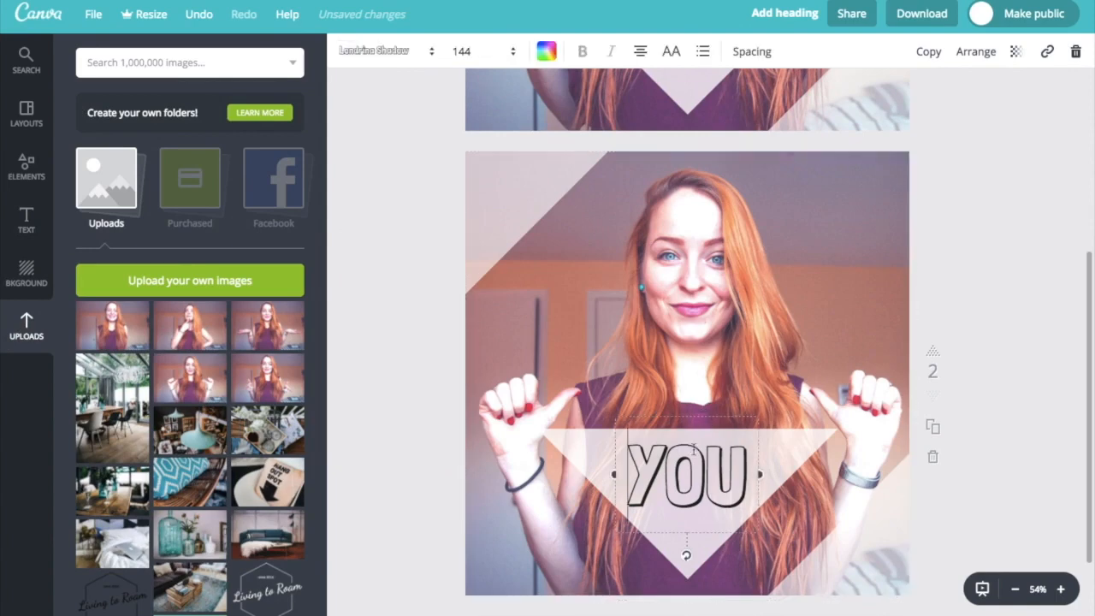
text(ME)
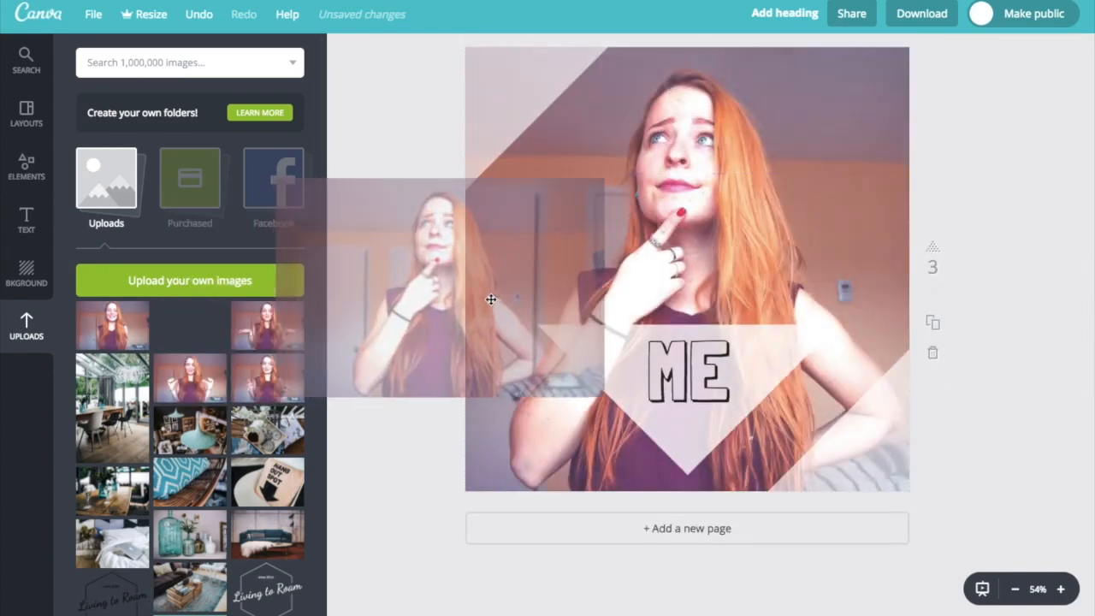
Step: Change the thinking-pose page's word to LIVE and drop a different photo onto the next page
click(687, 370)
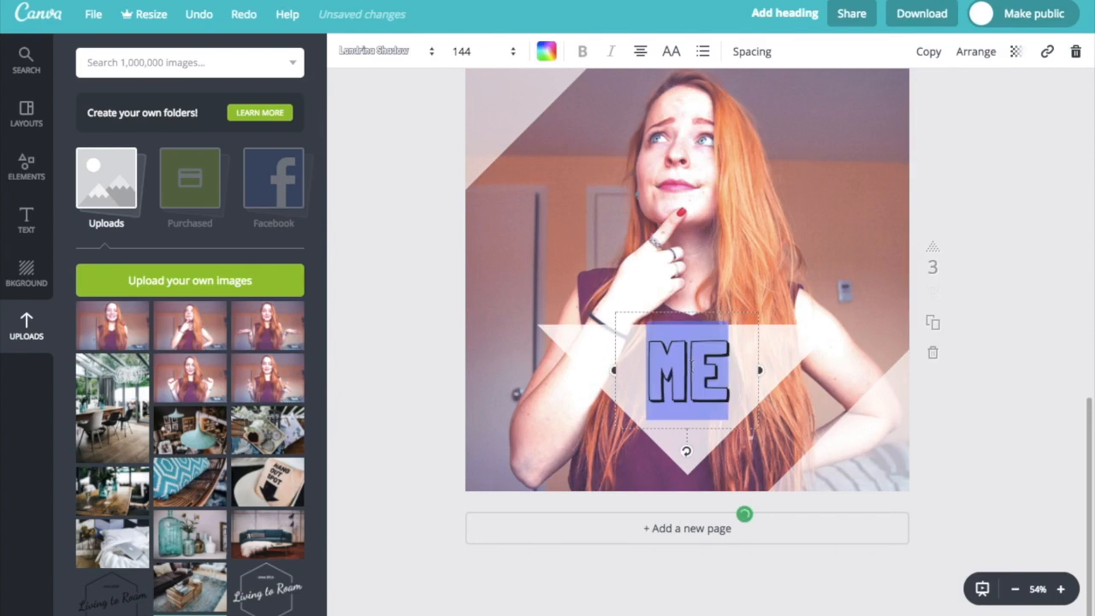
text(LIVE)
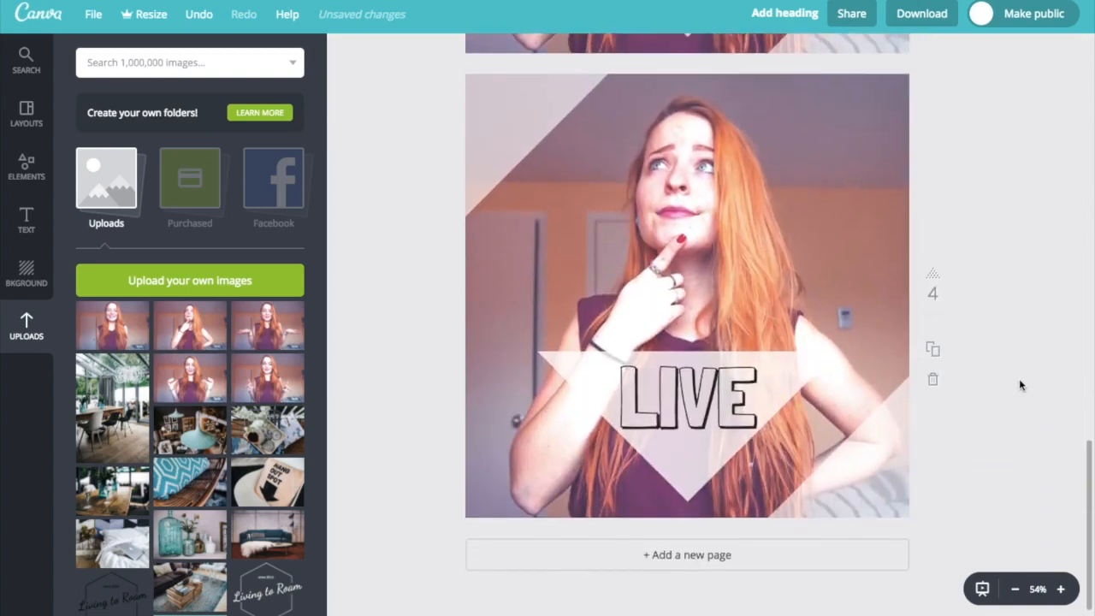
drag(112, 325, 334, 342)
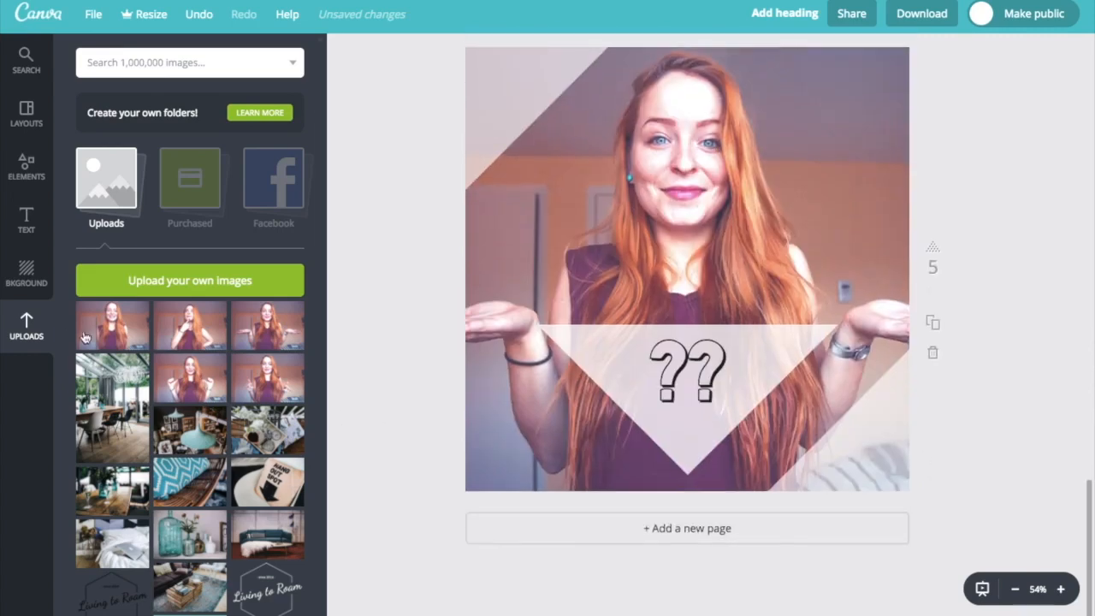
Step: Put the smiling photo with '!!' on the triangle onto the new fifth page
click(687, 257)
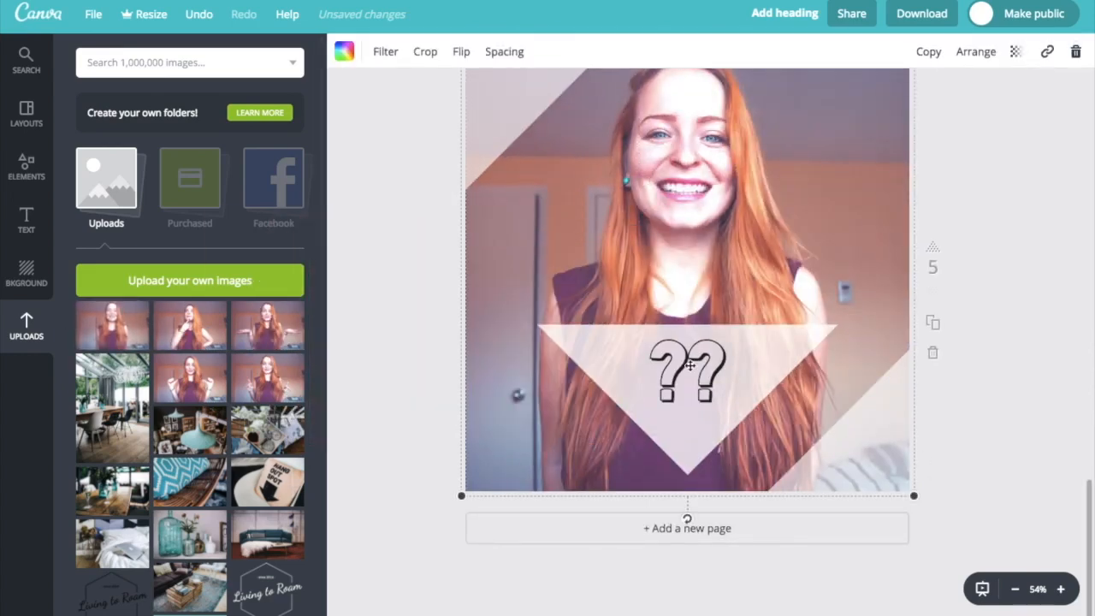
click(687, 372)
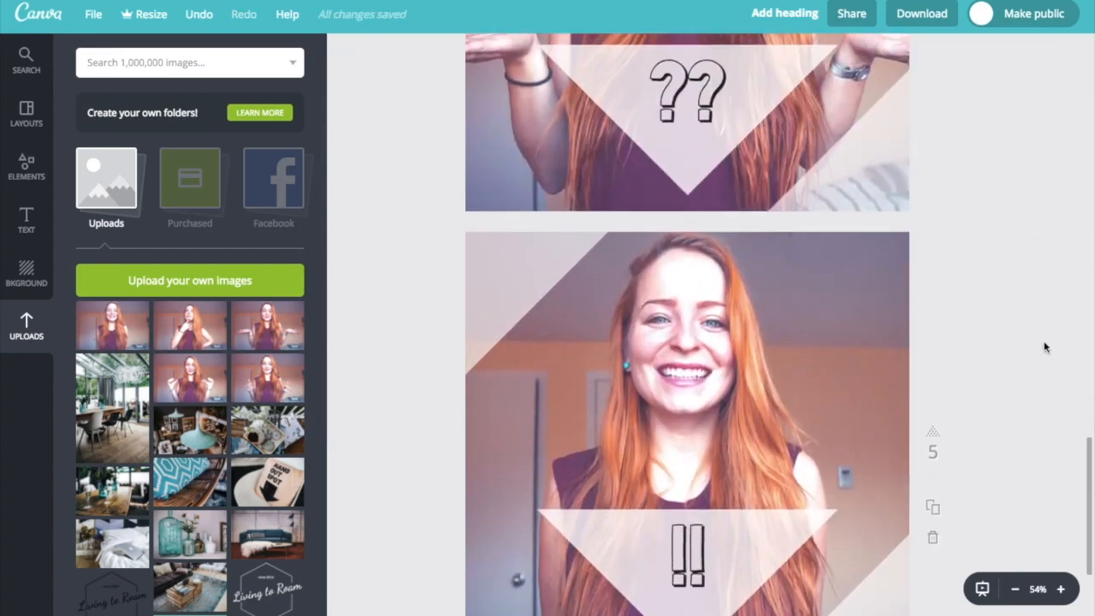
mouse_move(1043, 350)
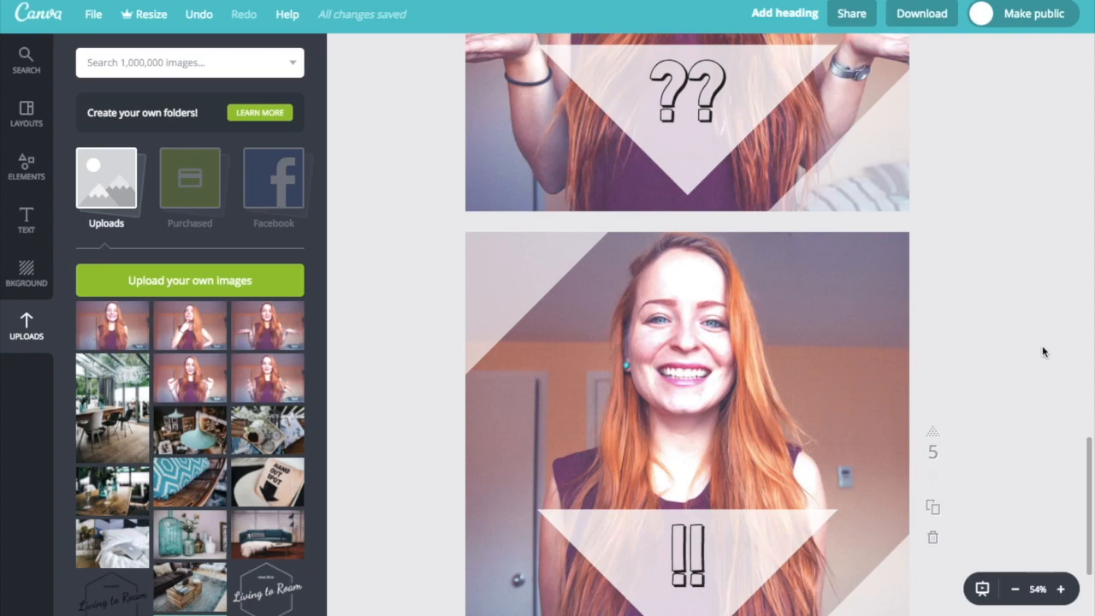
scroll(down, 3)
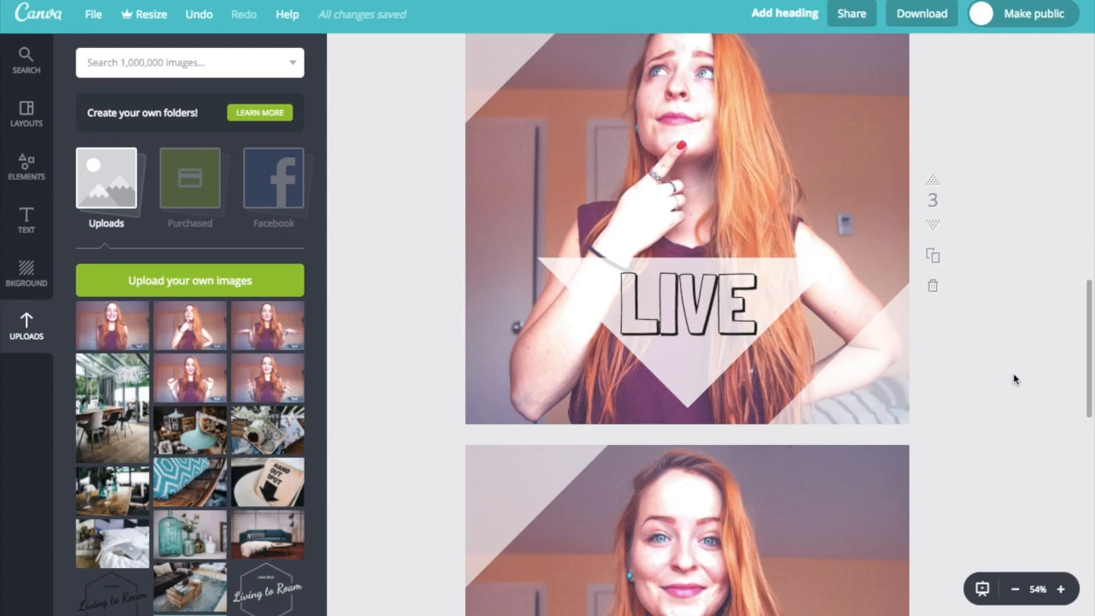
scroll(down, 3)
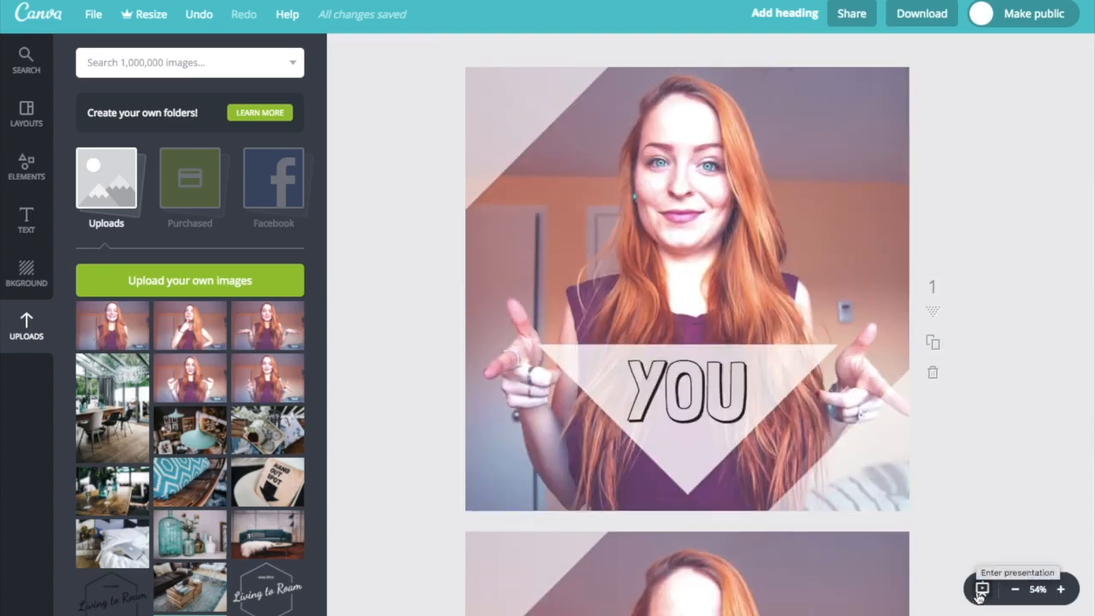
scroll(down, 3)
text(M)
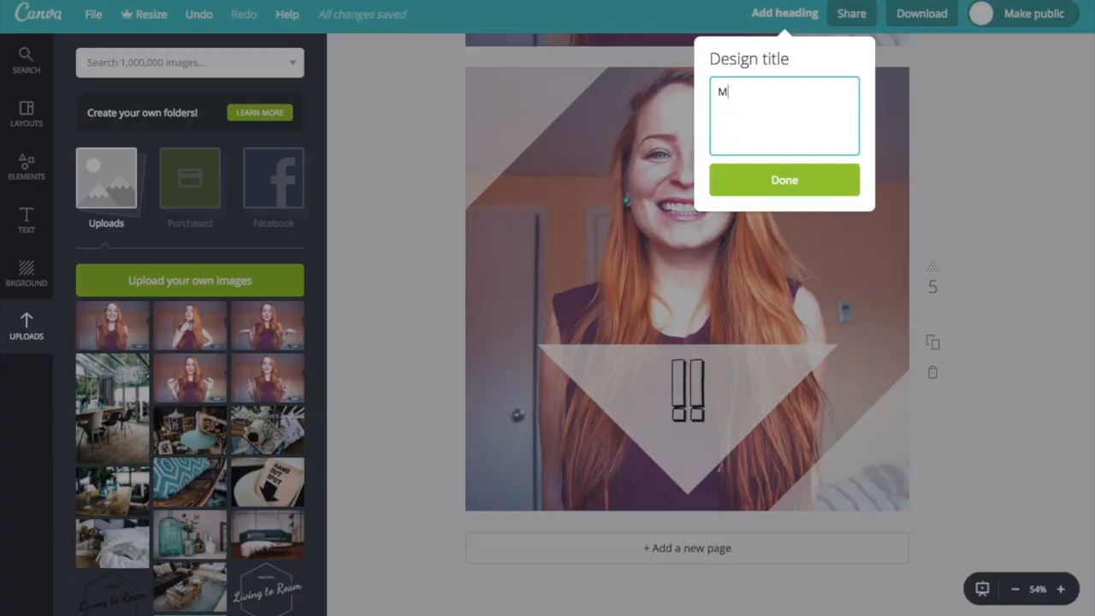
Step: Rename the design to 'Multi image post' and confirm the title
text(ulti)
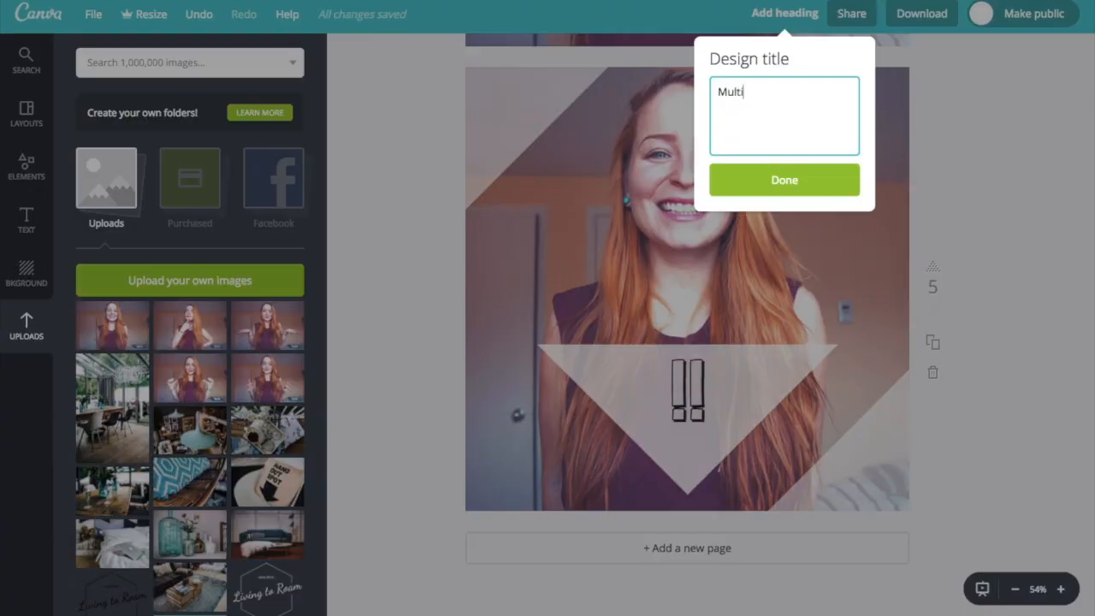
text(image pos)
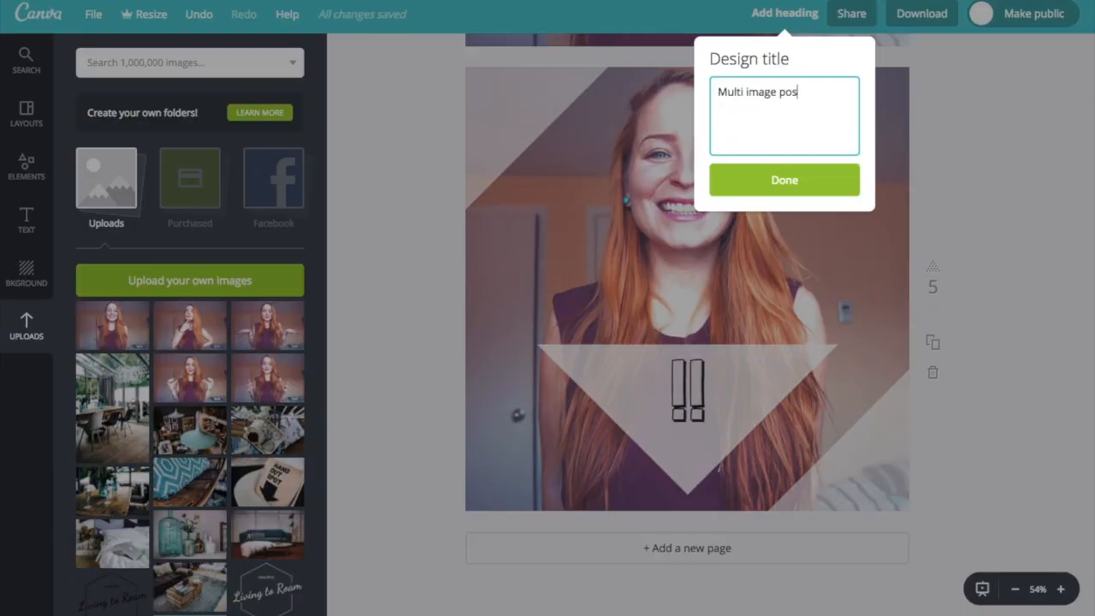
click(784, 179)
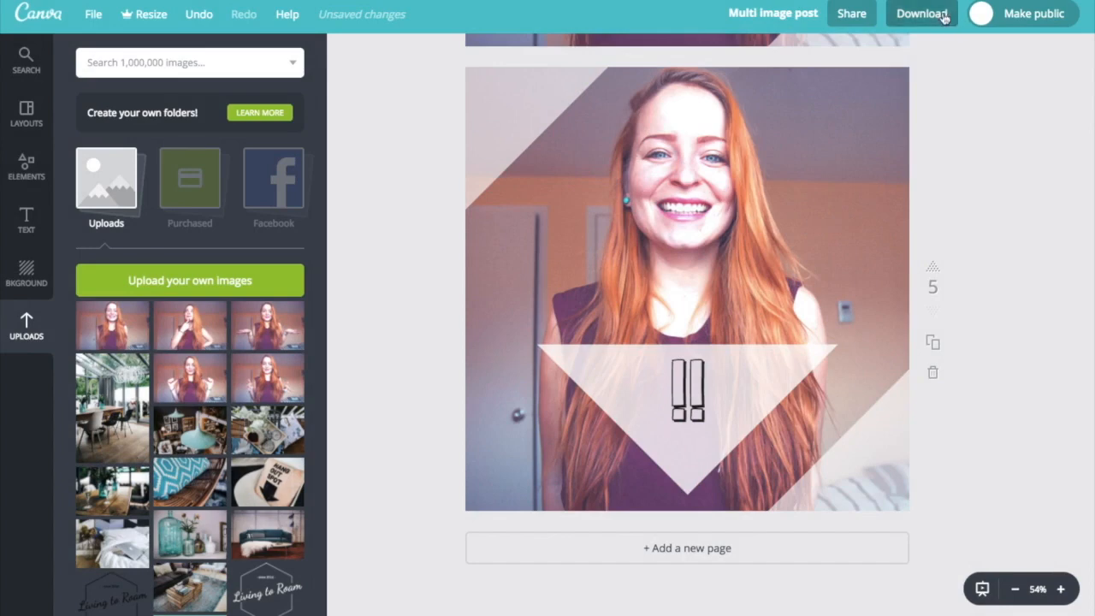
Step: Download all five pages as PNG images
click(922, 13)
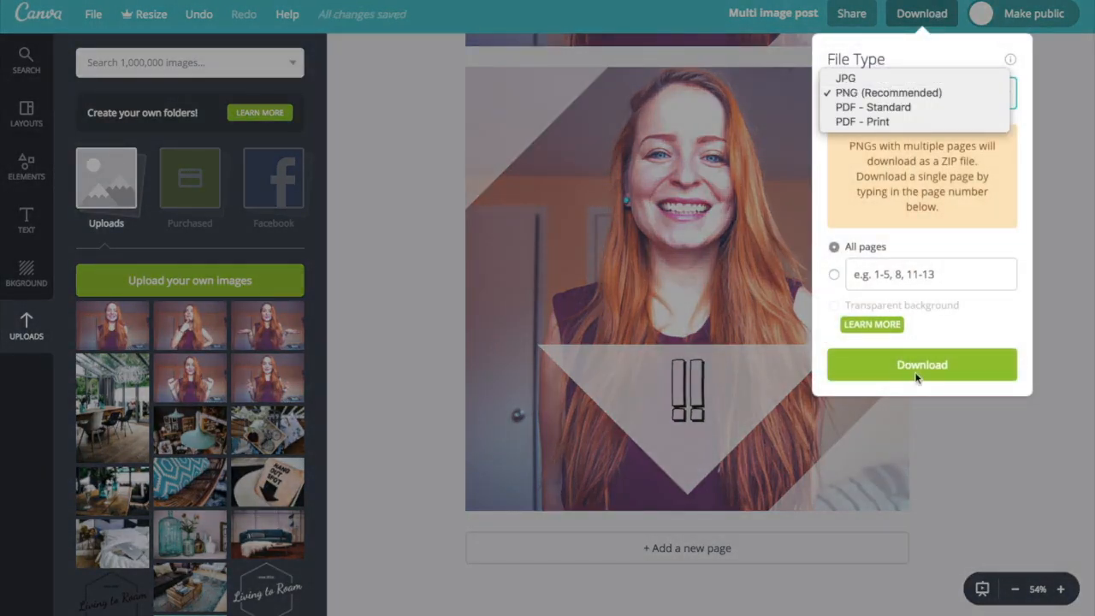
click(921, 364)
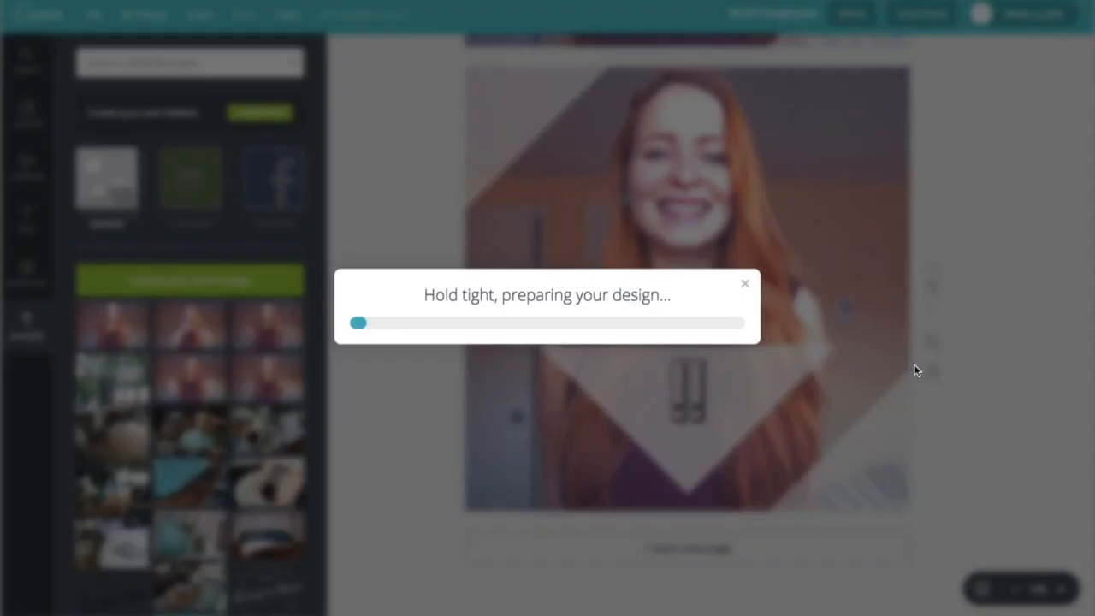